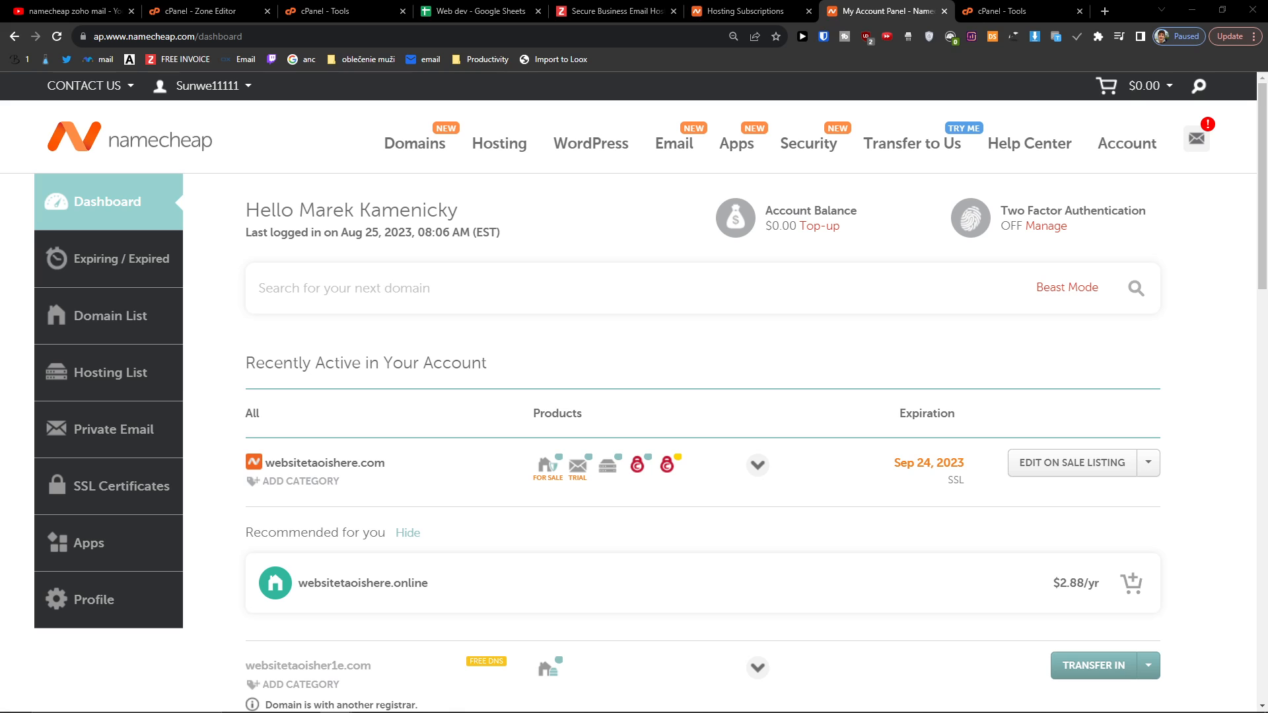
# Step: Manage the Stellar hosting subscription to see its server IP 66.29.146.99
pyautogui.scroll(-3)
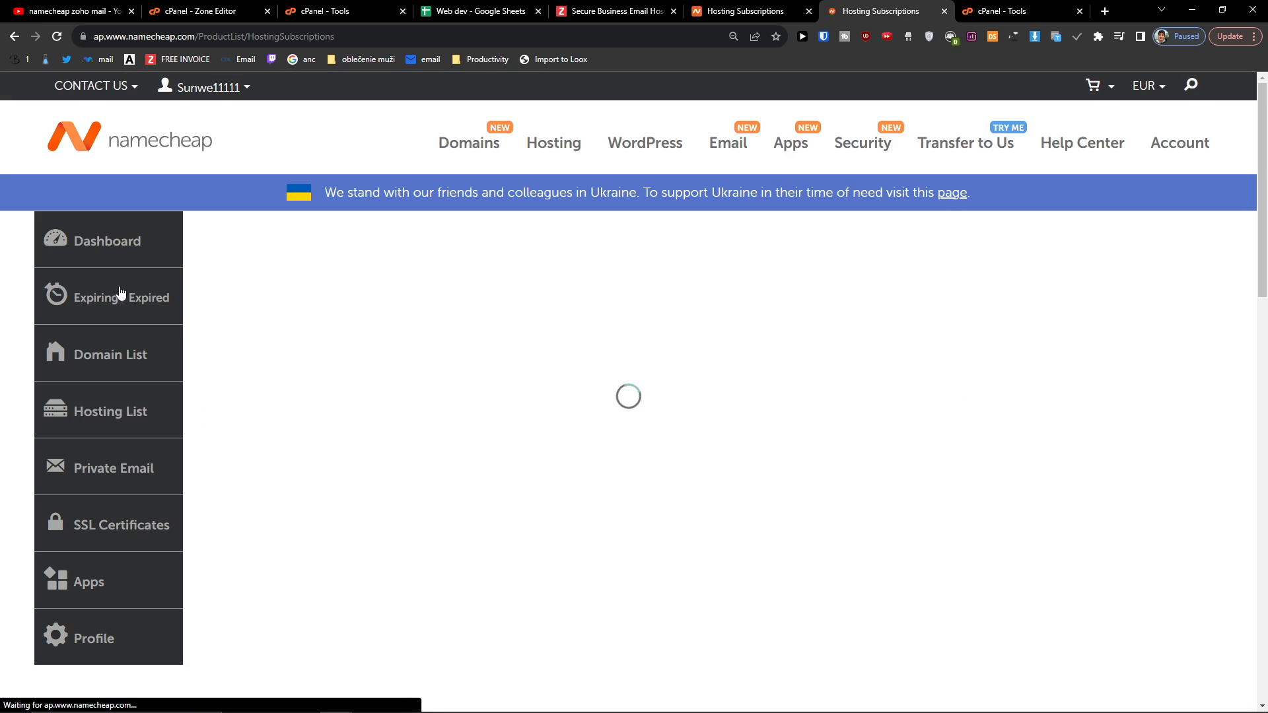
pyautogui.click(1196, 343)
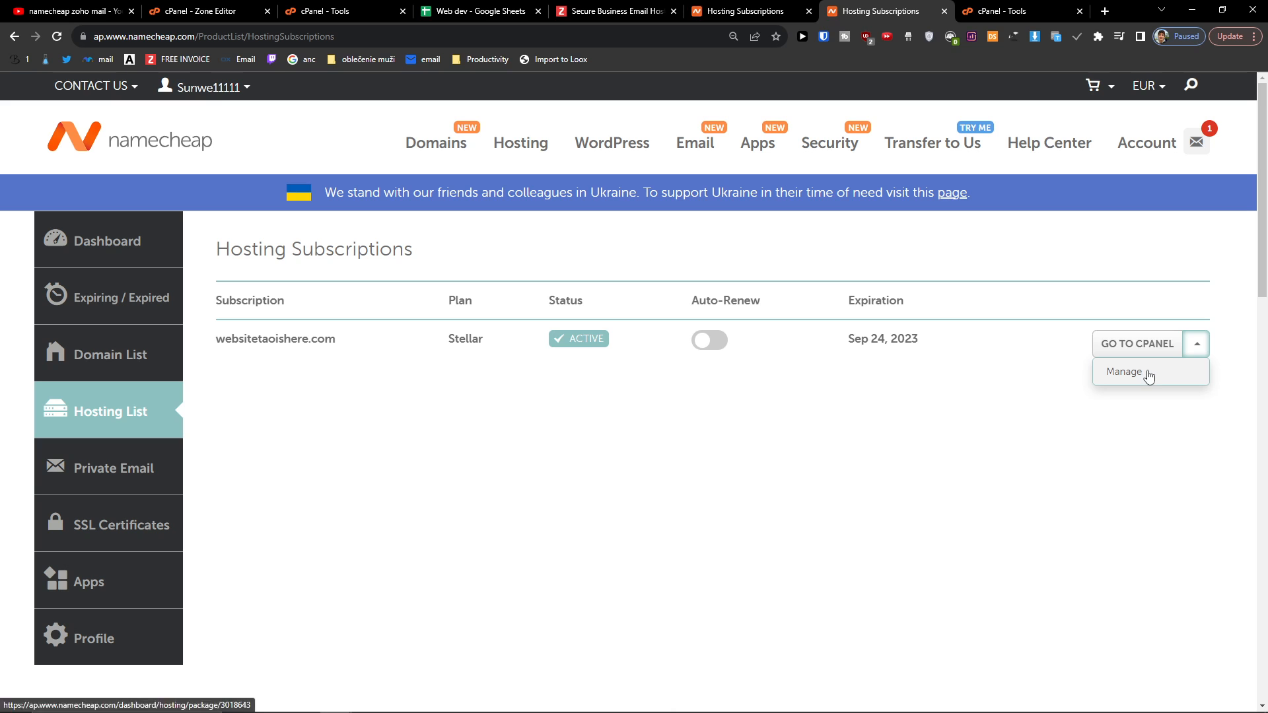
pyautogui.click(1124, 371)
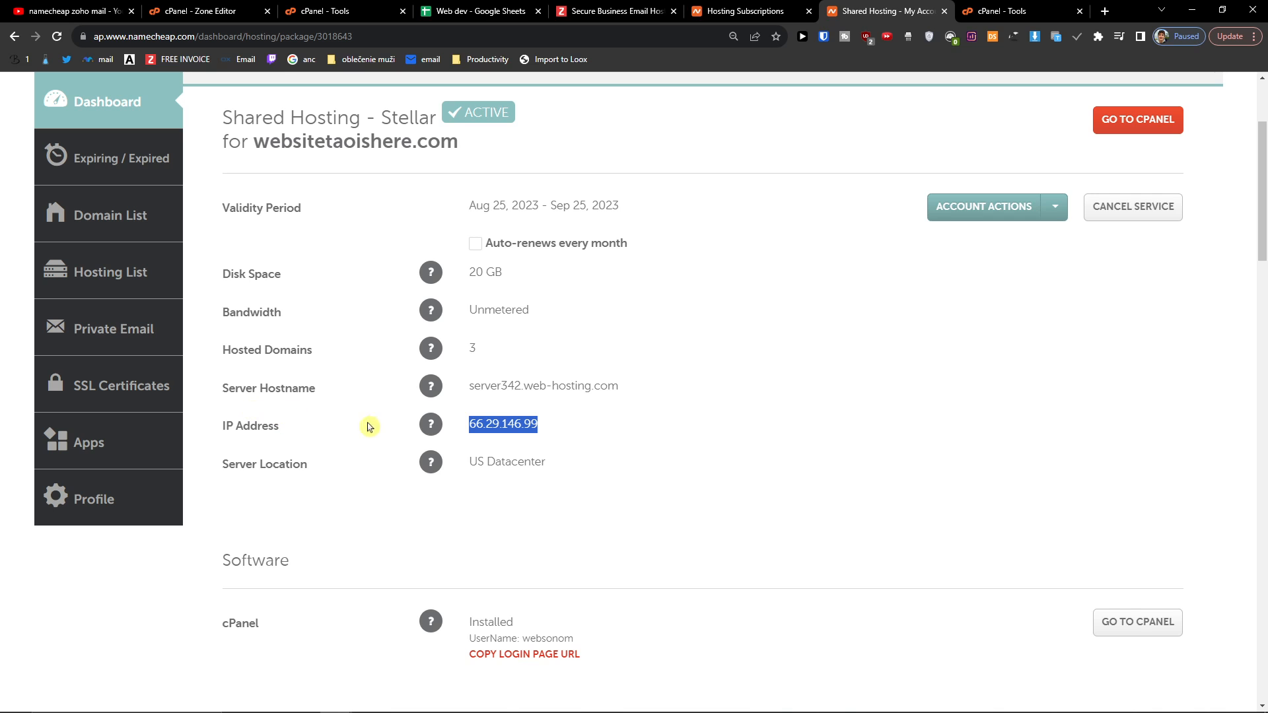
pyautogui.moveTo(255, 356)
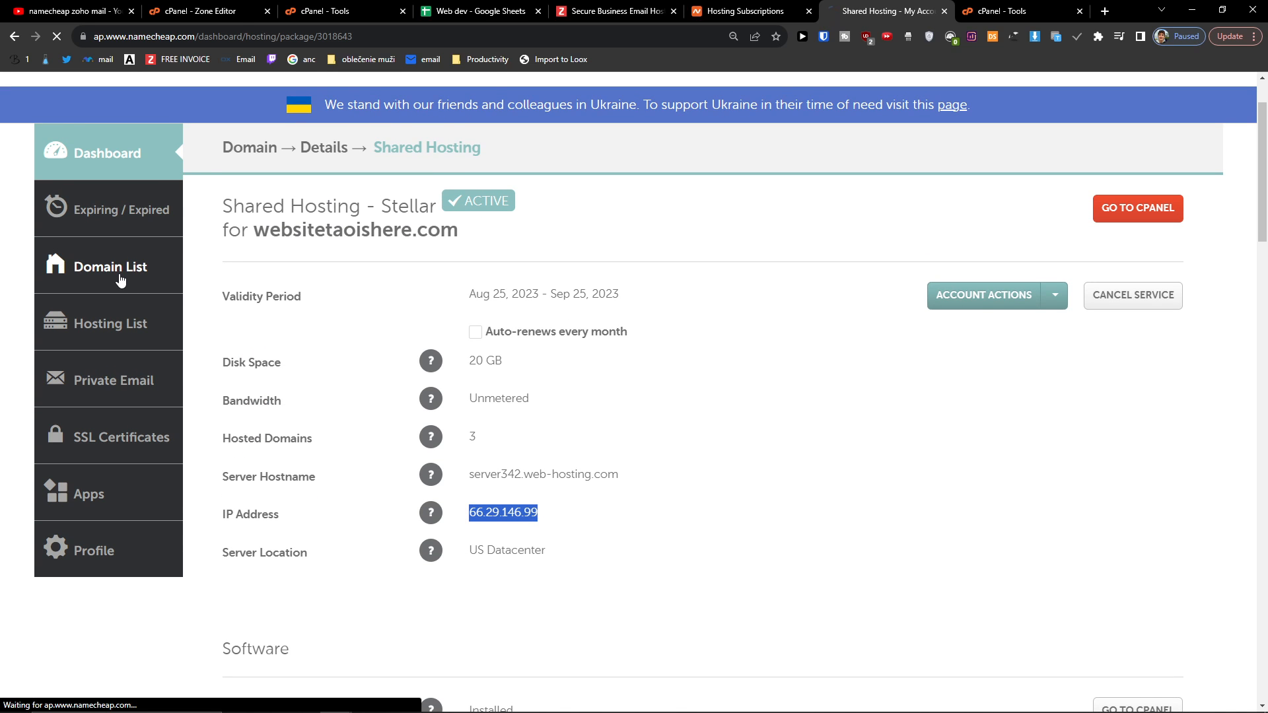
# Step: From the Domain List, manage websitetaoishere.com and head to its Advanced DNS
pyautogui.click(107, 267)
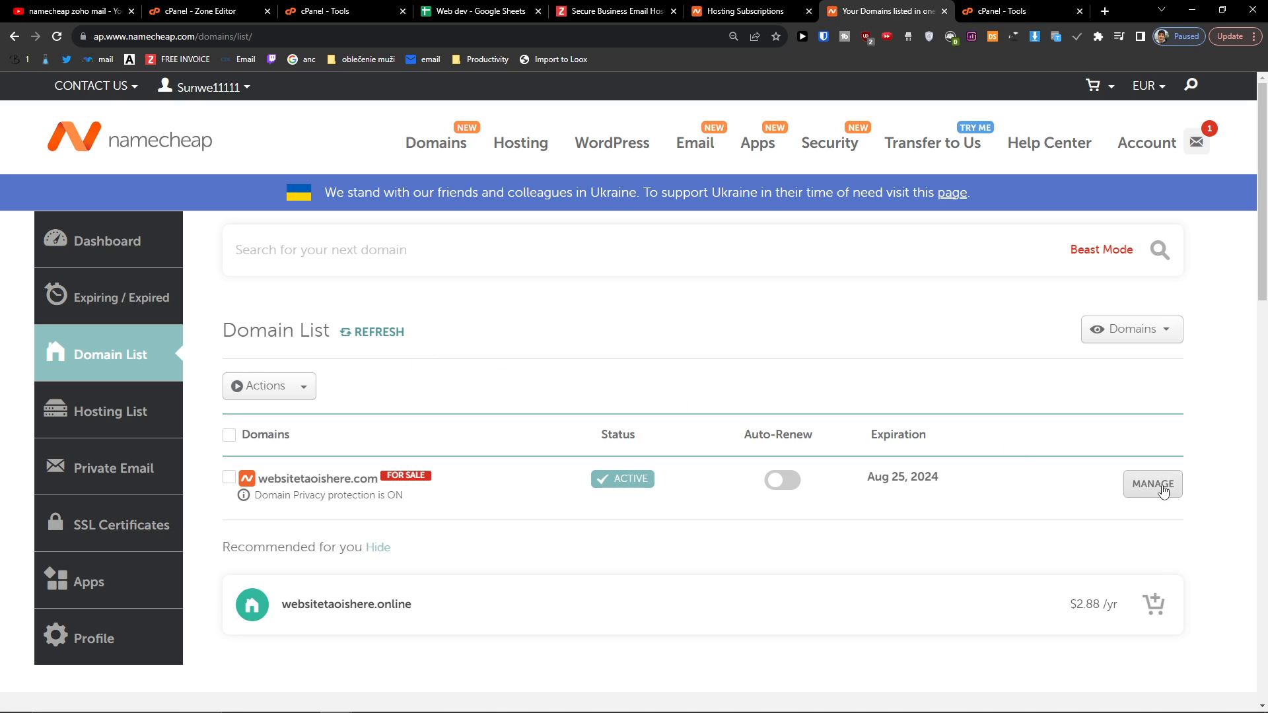
pyautogui.click(1152, 483)
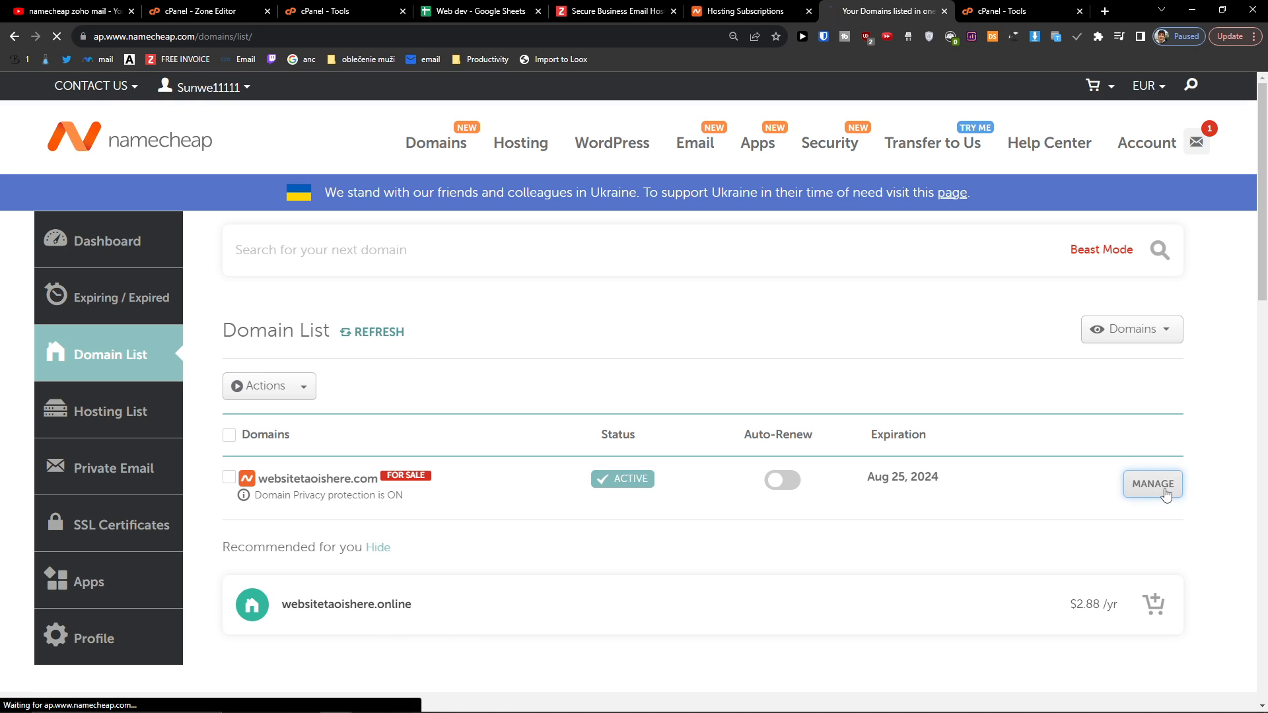
pyautogui.click(1152, 483)
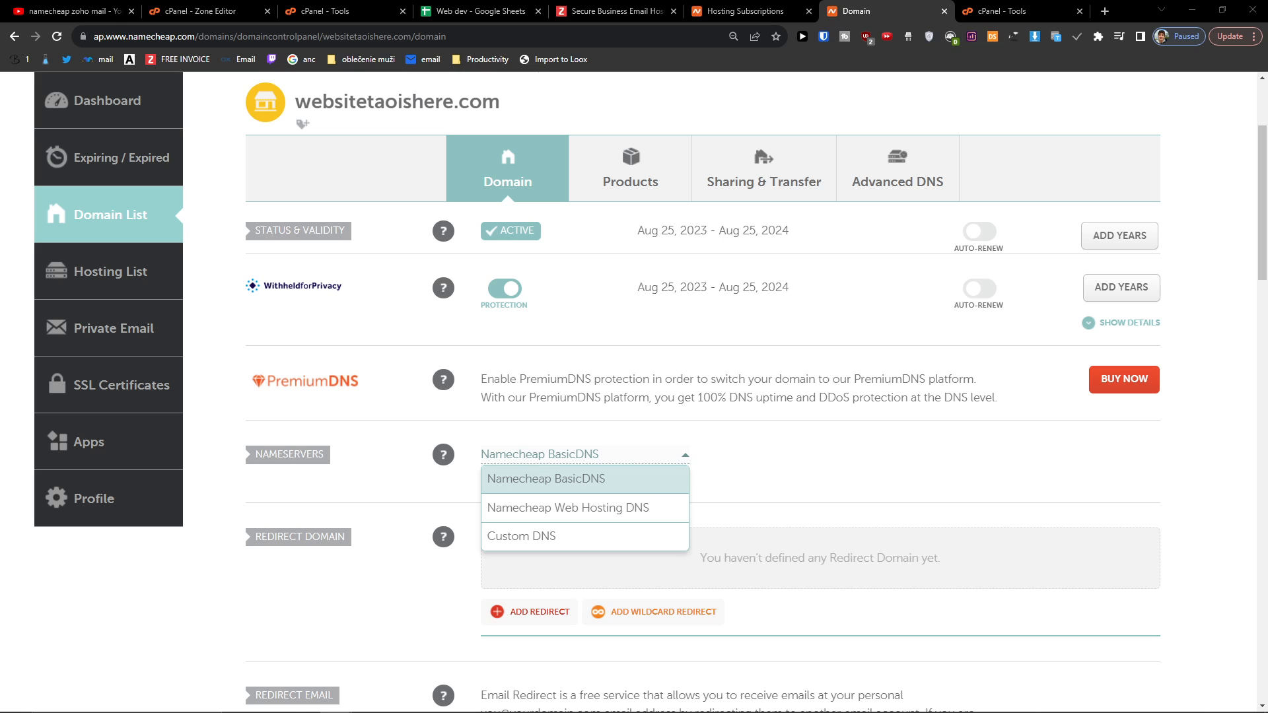
pyautogui.moveTo(830, 206)
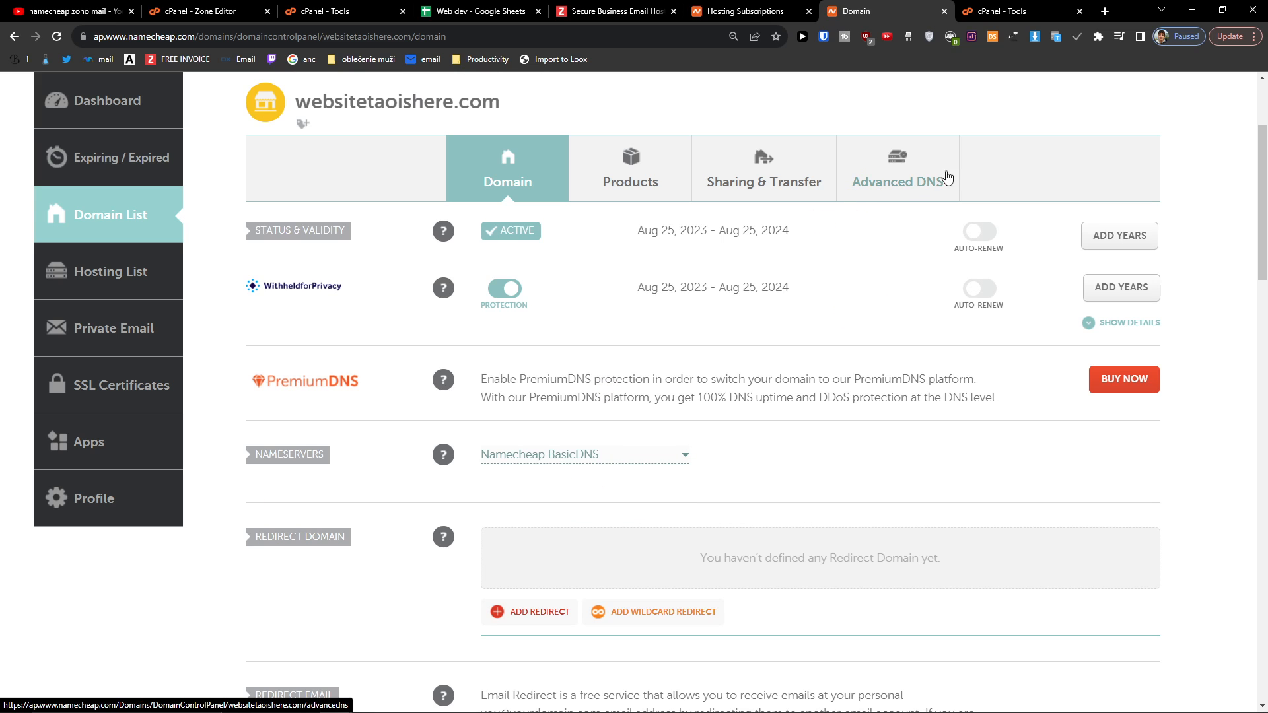
pyautogui.click(897, 180)
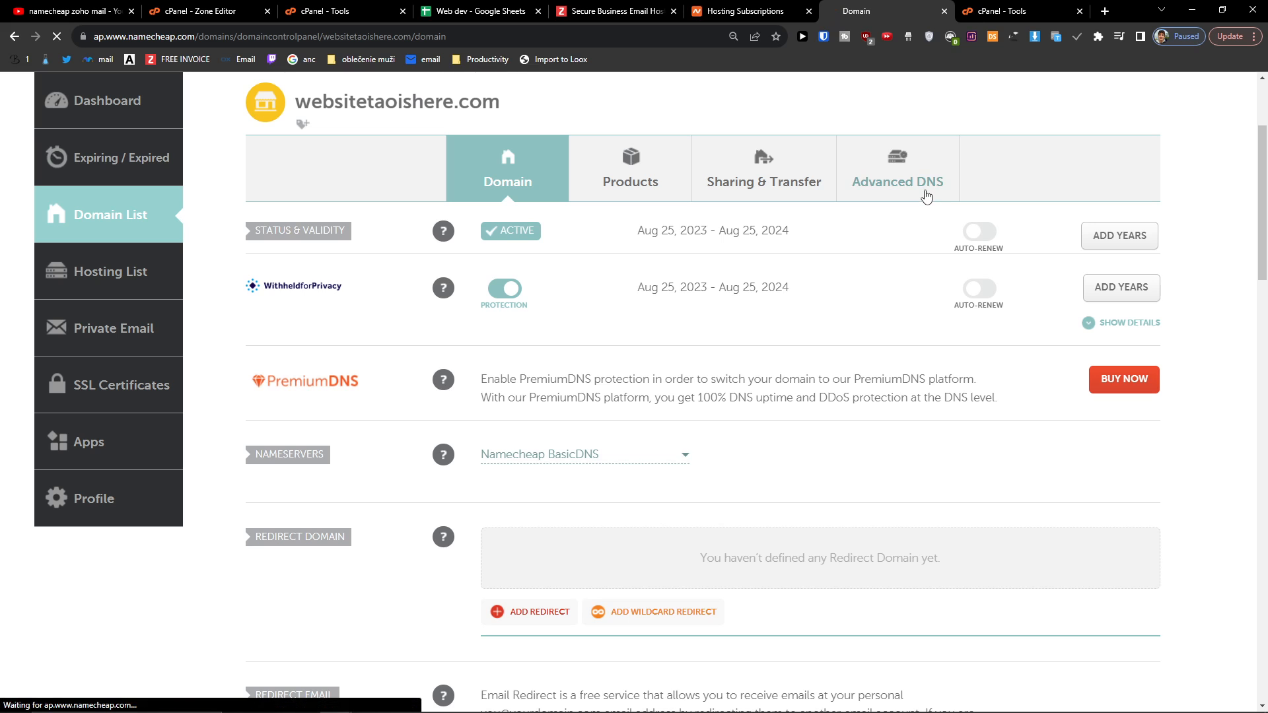
# Step: Show the Advanced DNS Host Records section, currently empty apart from a custom MX record
pyautogui.click(897, 181)
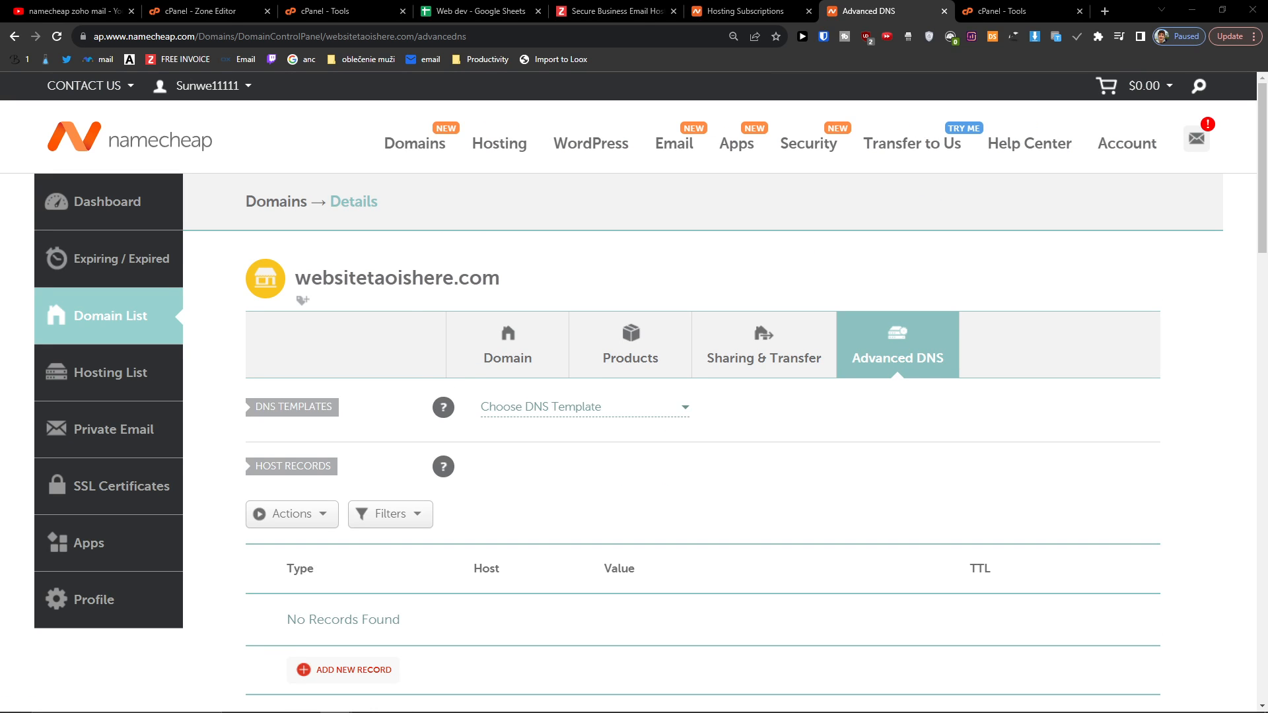
pyautogui.moveTo(490, 525)
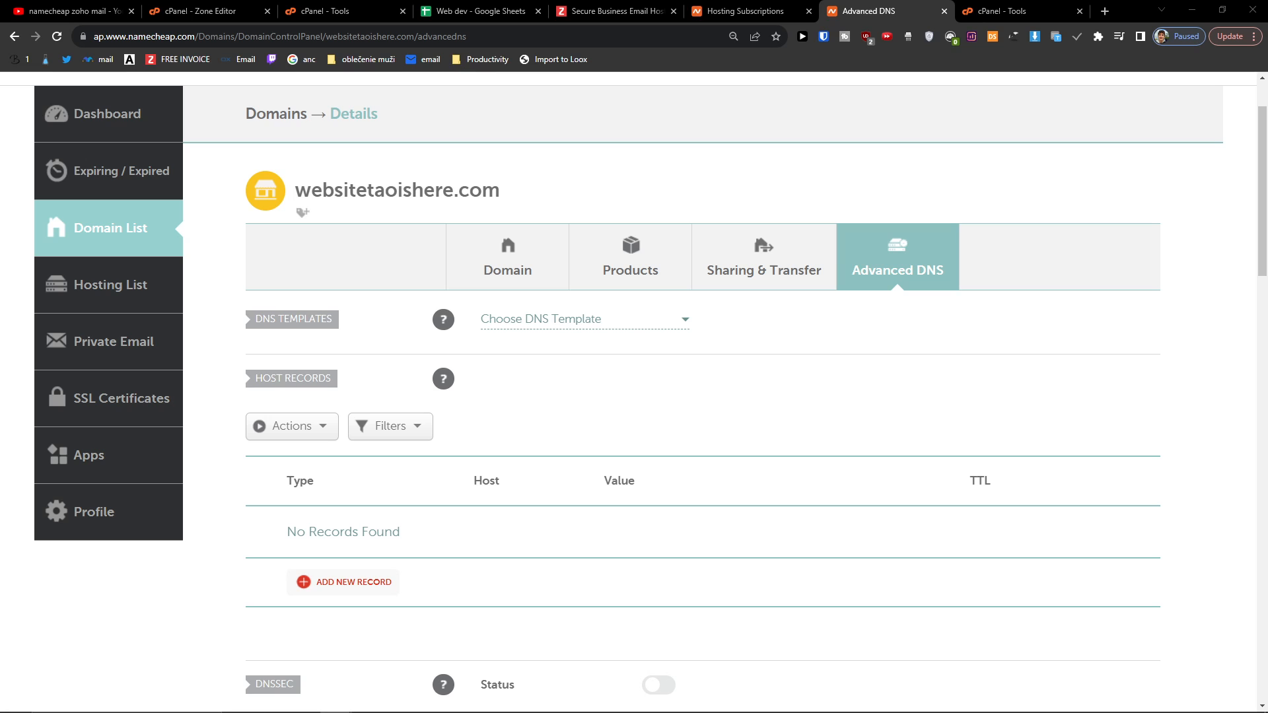
pyautogui.scroll(-3)
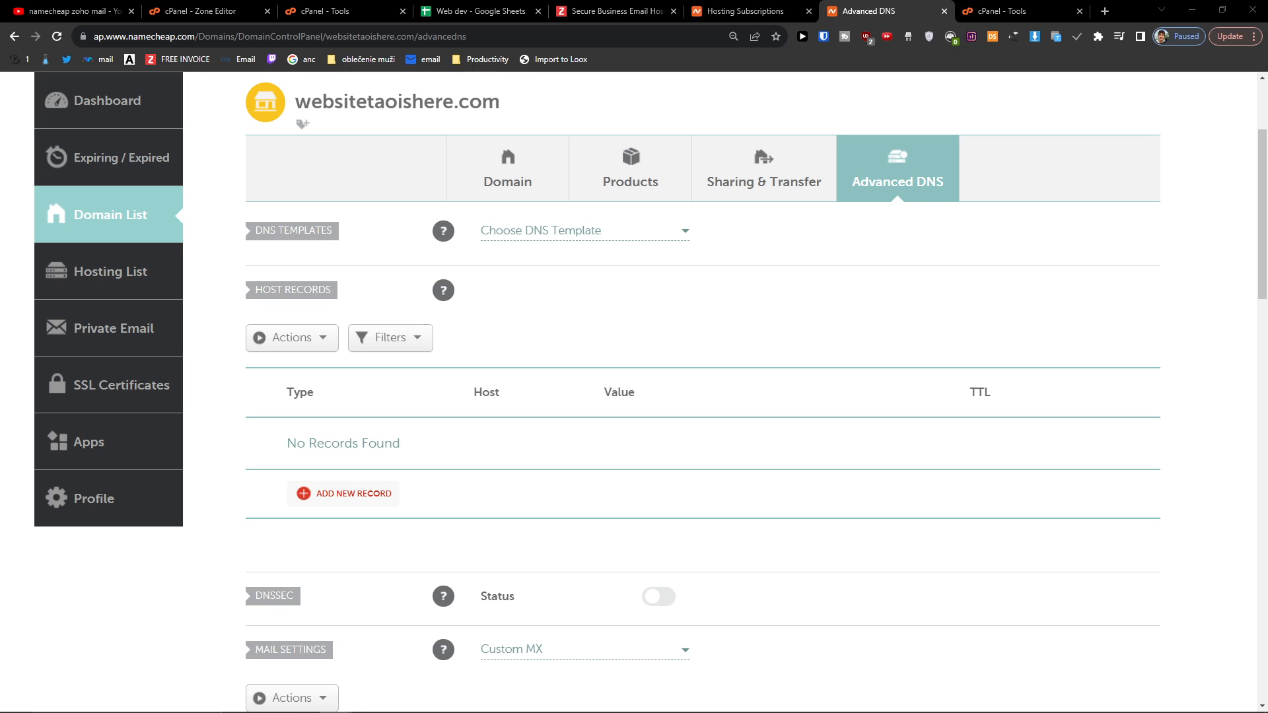
pyautogui.scroll(-3)
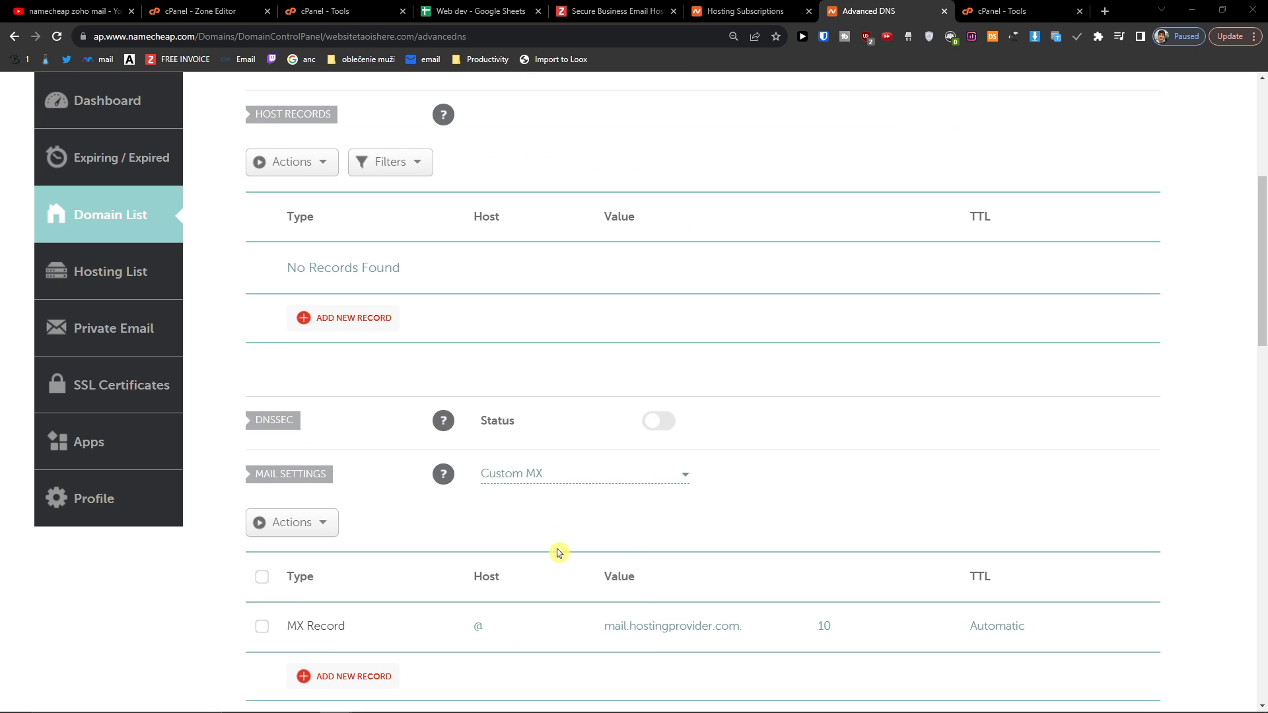
# Step: Save a new A Record with host 'info' and value 66.29.146.99
pyautogui.click(343, 318)
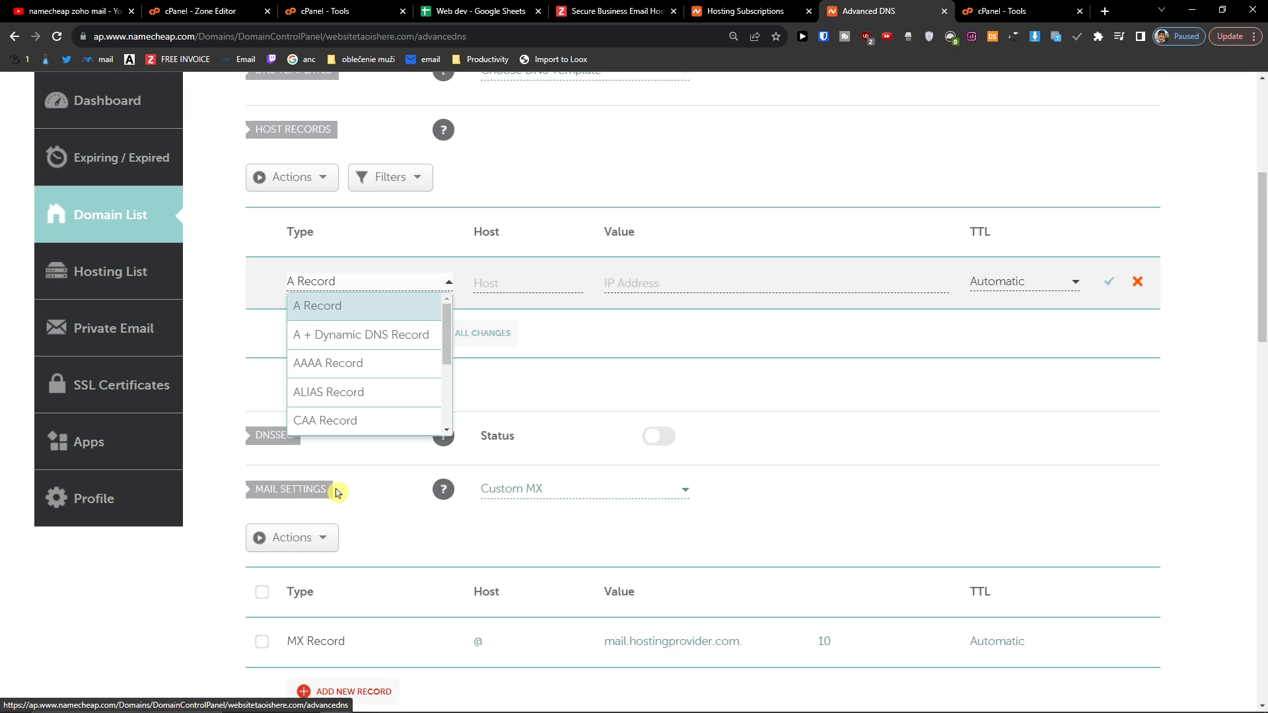
pyautogui.click(317, 306)
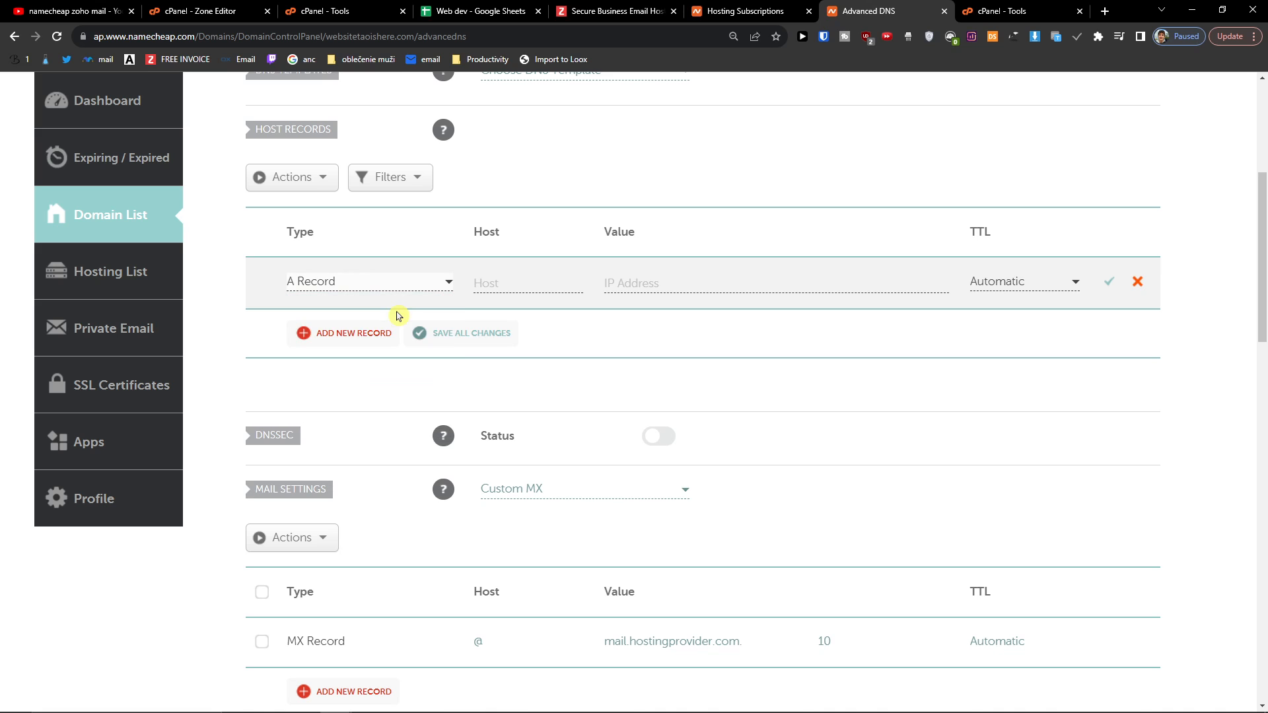
pyautogui.click(527, 283)
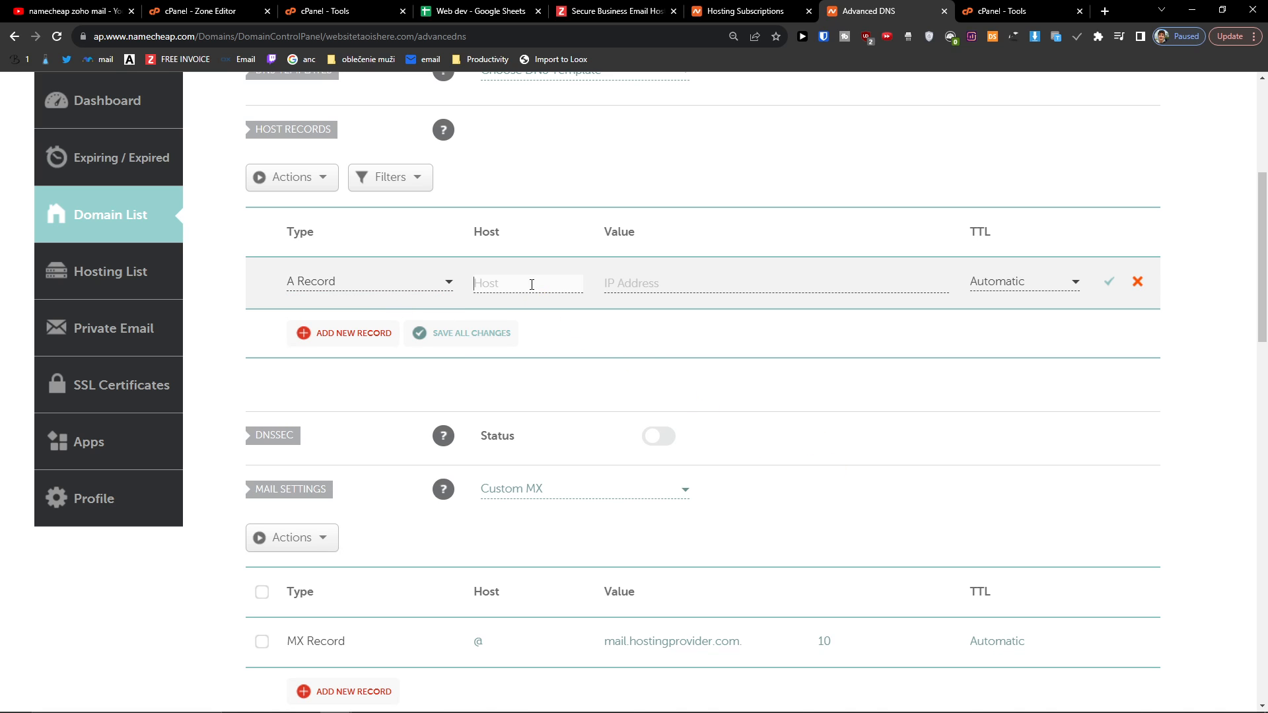
pyautogui.moveTo(476, 255)
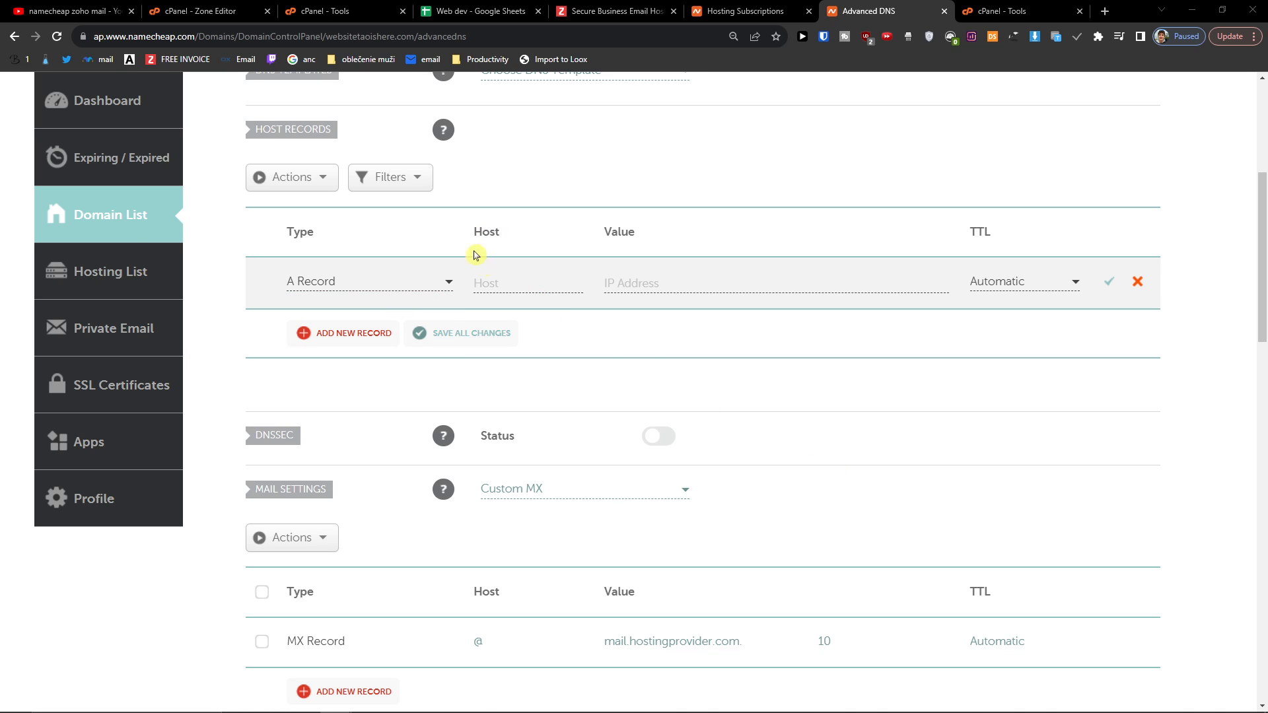
pyautogui.write('info')
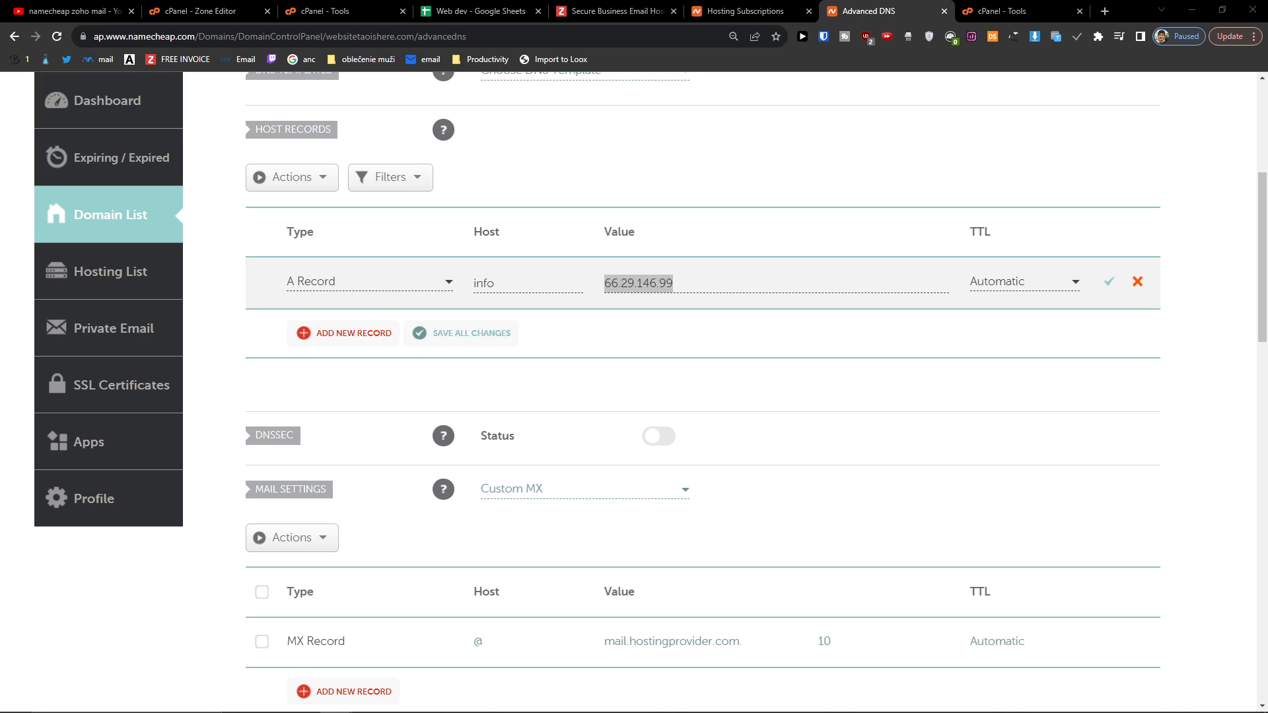
pyautogui.moveTo(607, 501)
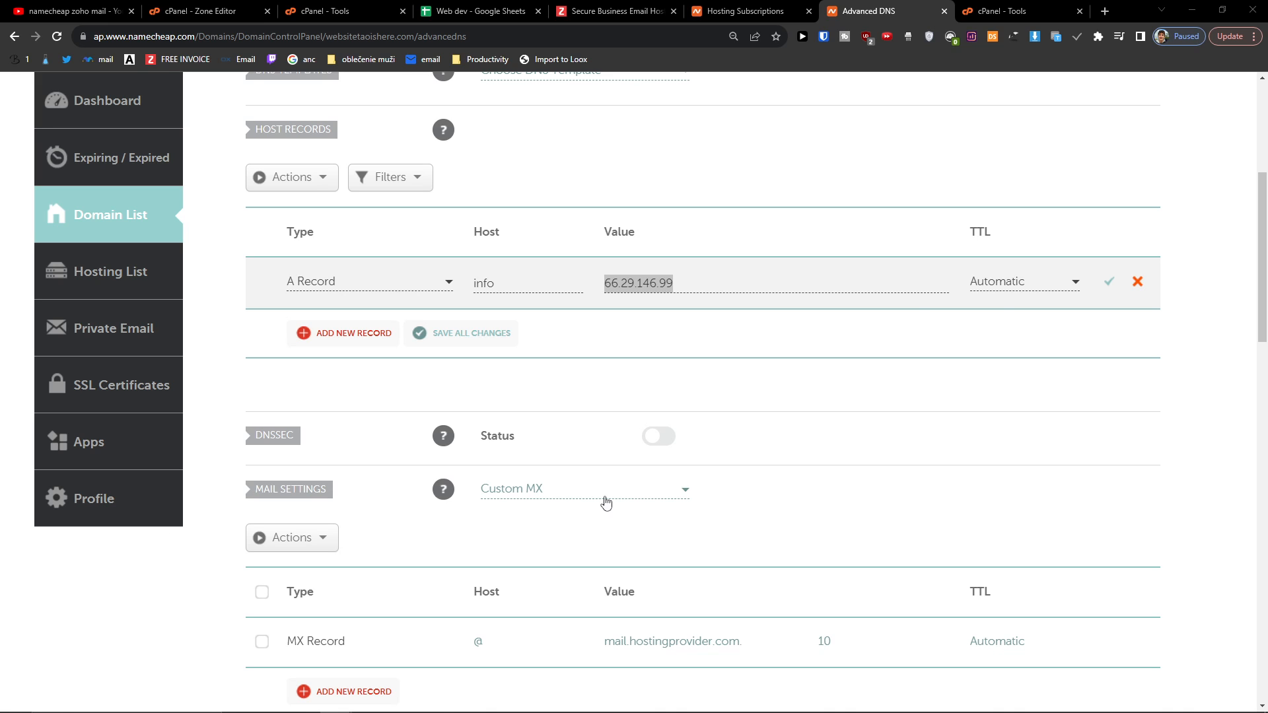
pyautogui.click(1109, 281)
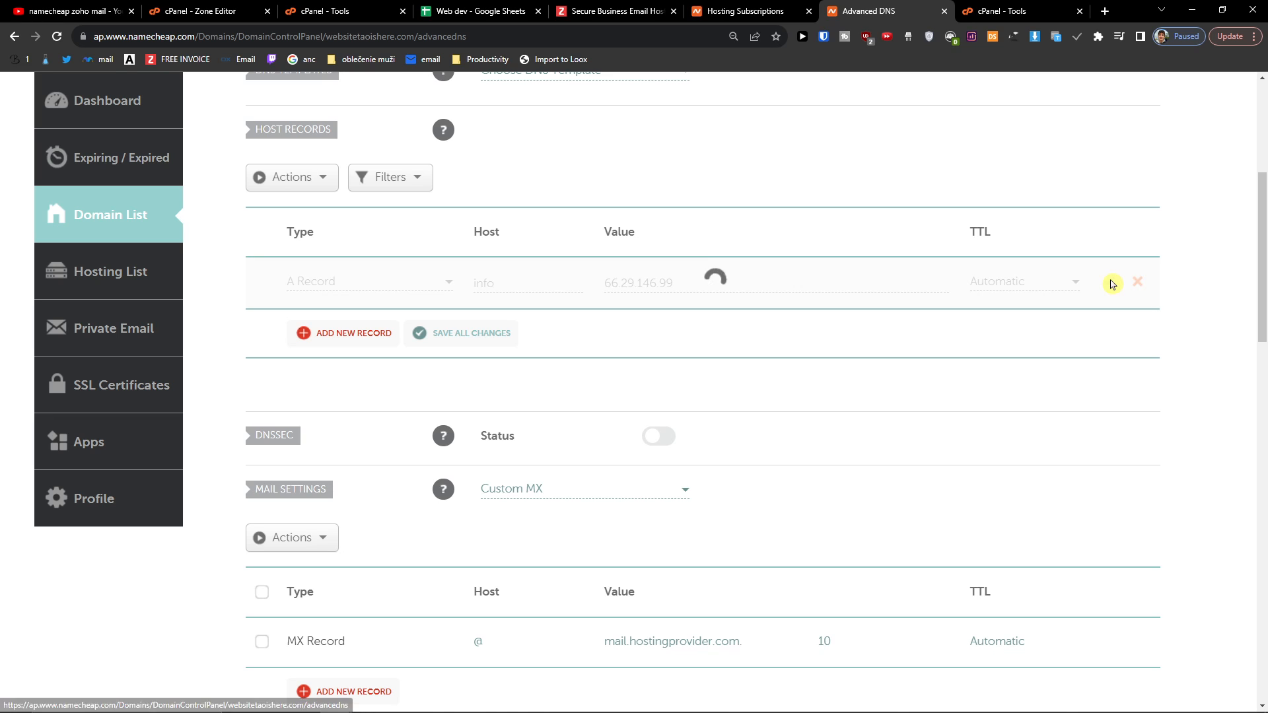
pyautogui.click(471, 332)
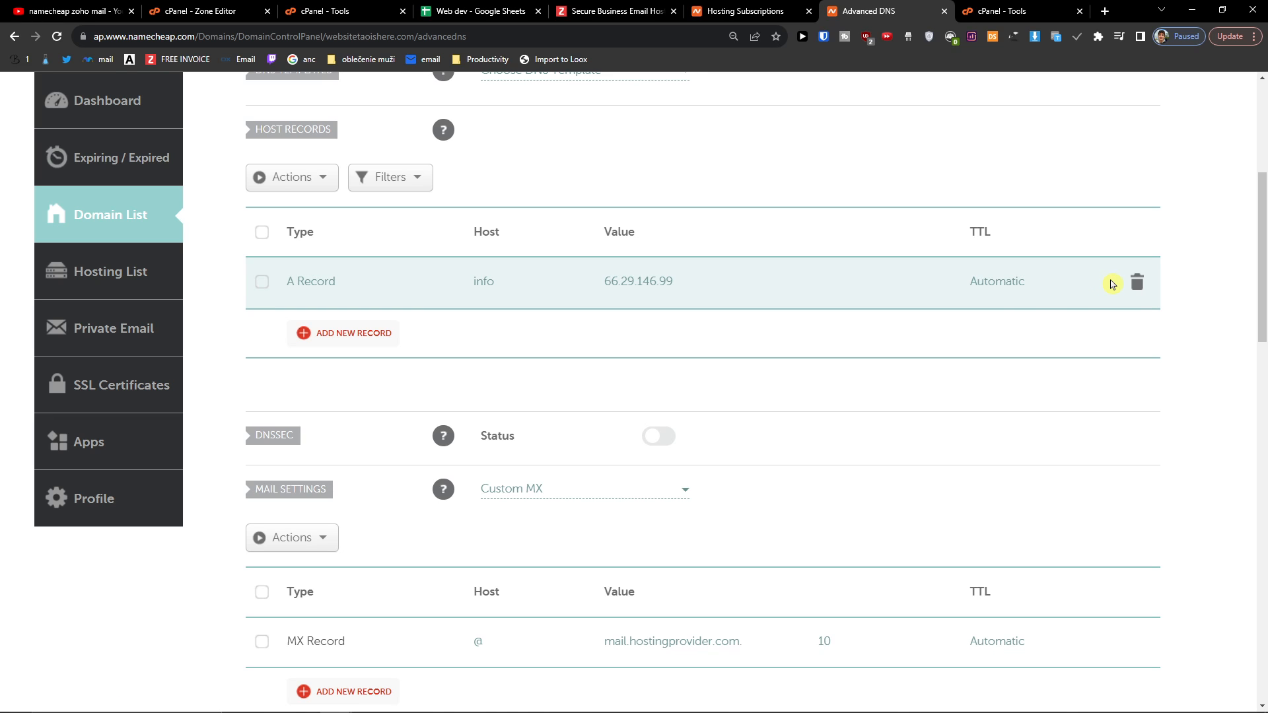
pyautogui.moveTo(252, 297)
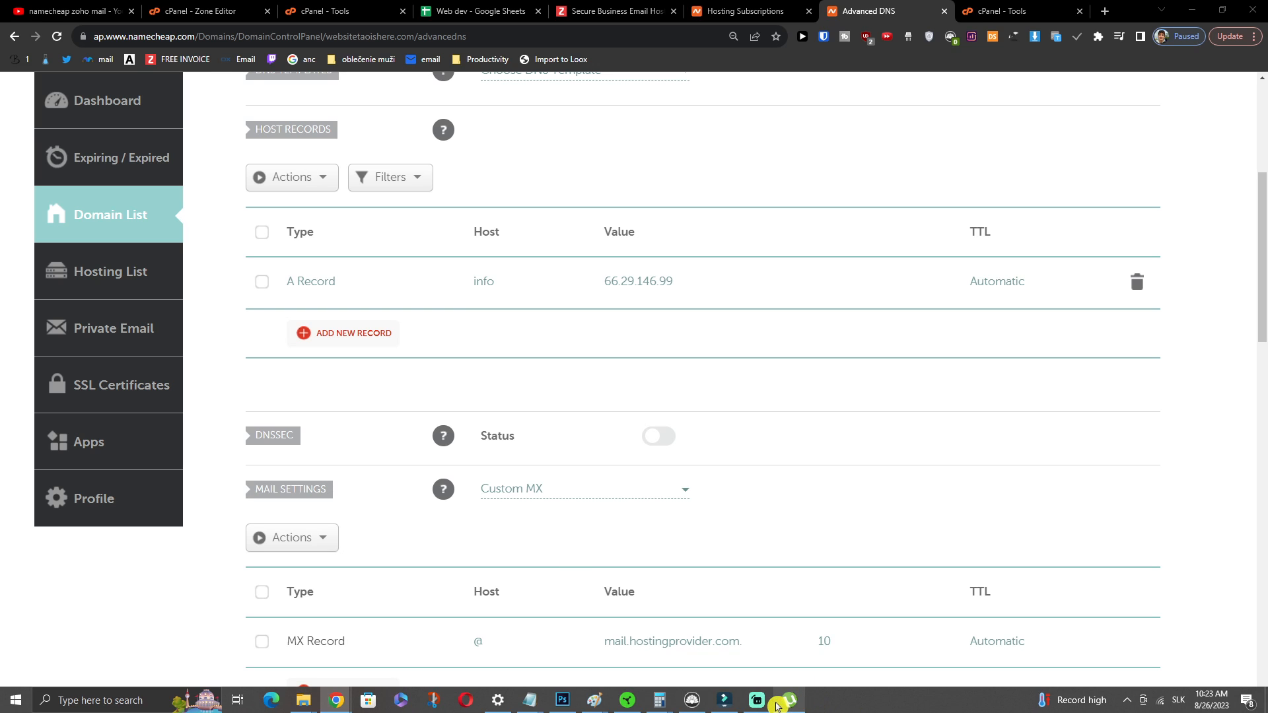
# Step: Return to the Hosting Subscriptions list with the active Stellar plan
pyautogui.scroll(3)
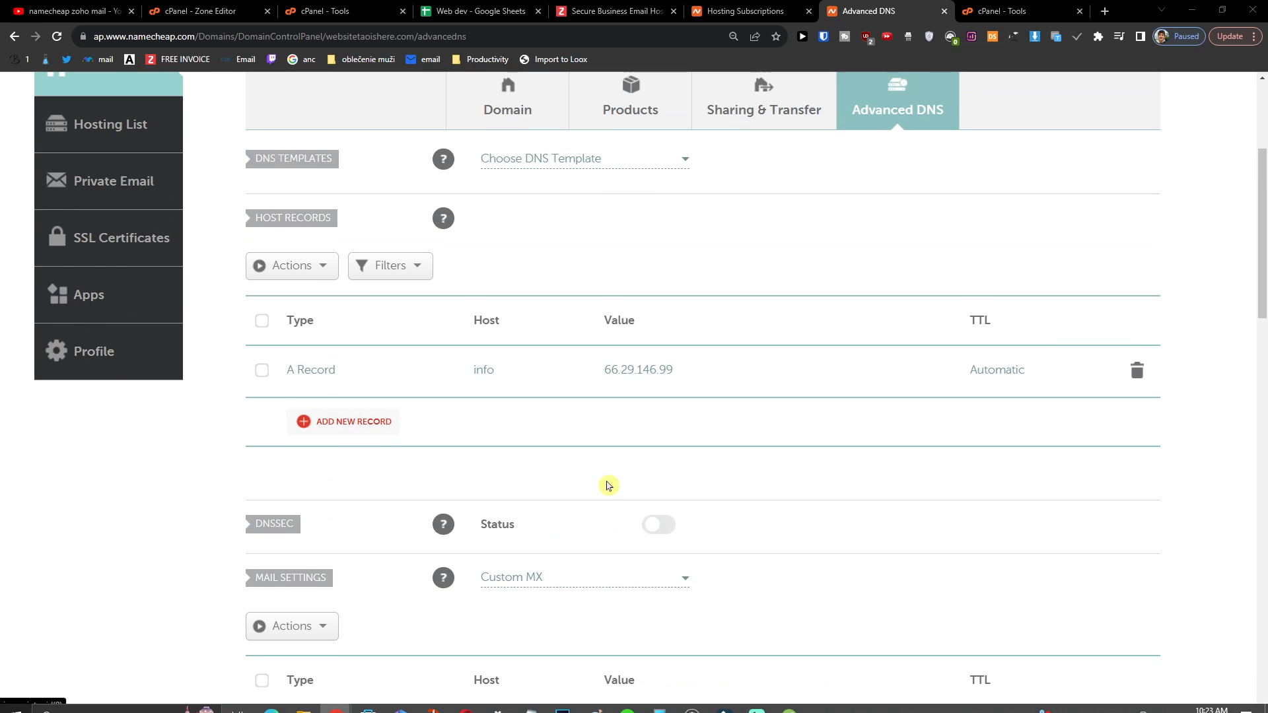
pyautogui.scroll(3)
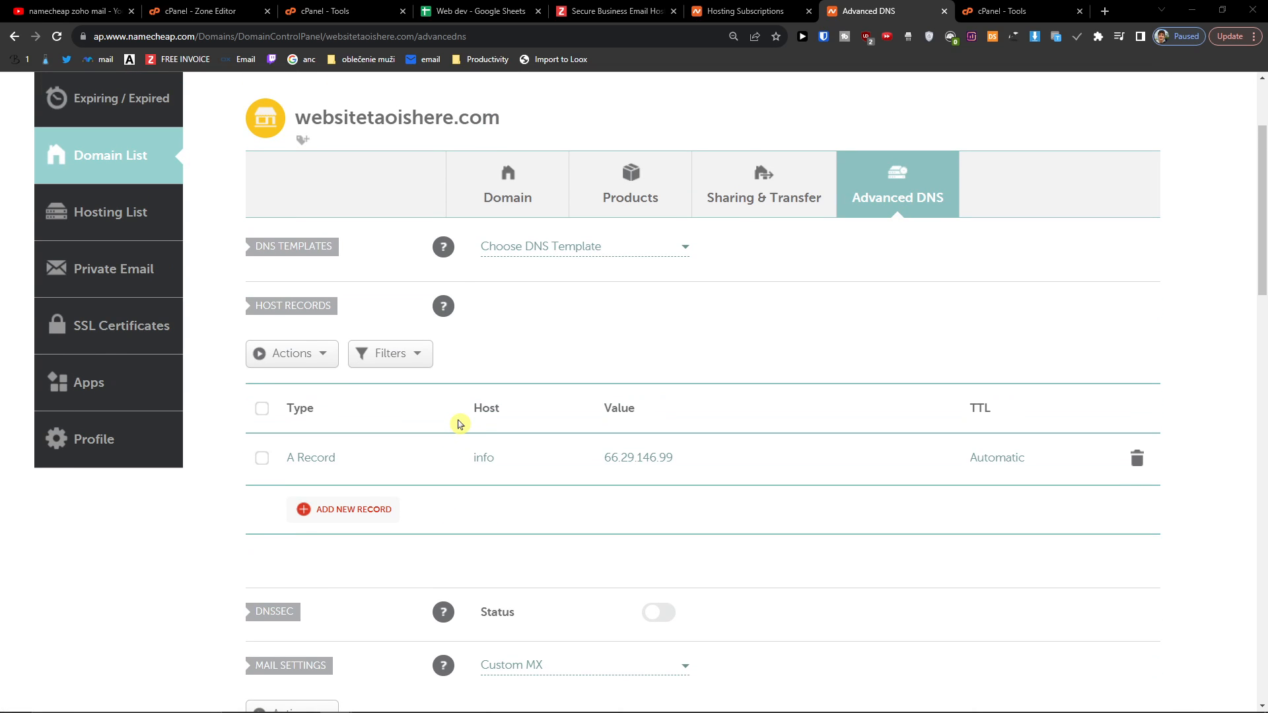
pyautogui.moveTo(458, 424)
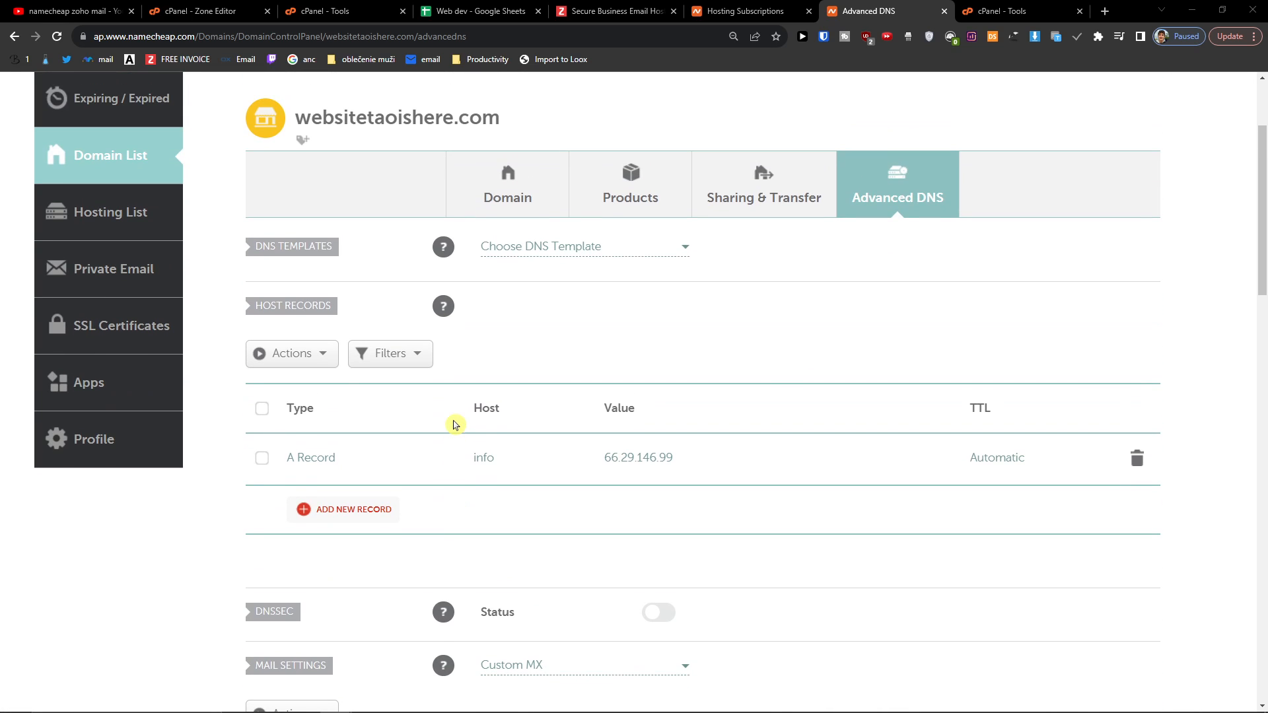
pyautogui.scroll(3)
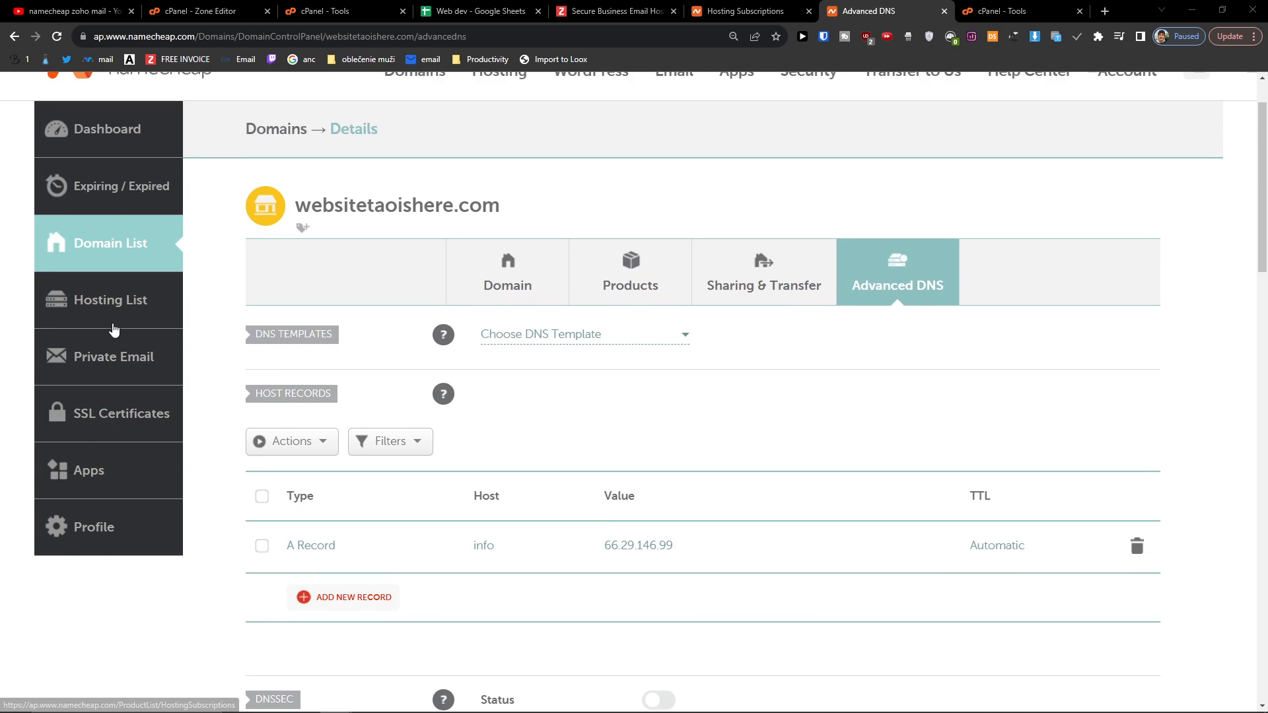
pyautogui.scroll(-3)
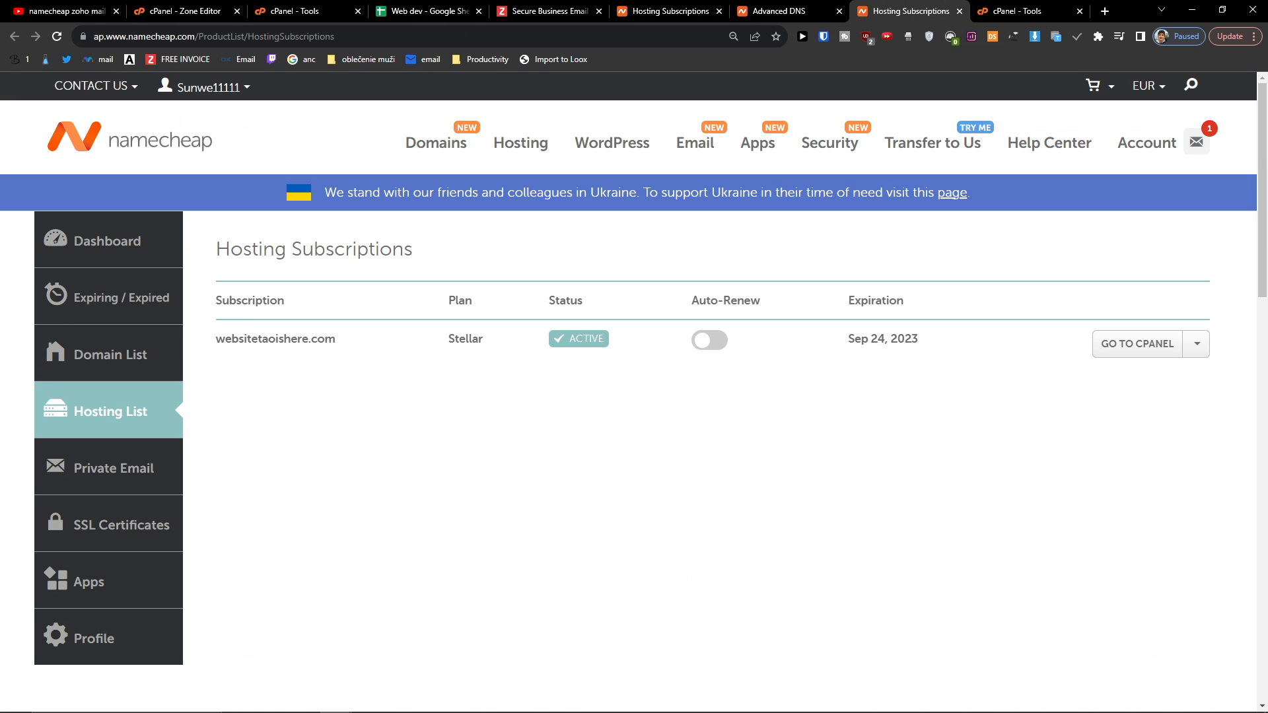
pyautogui.moveTo(1029, 396)
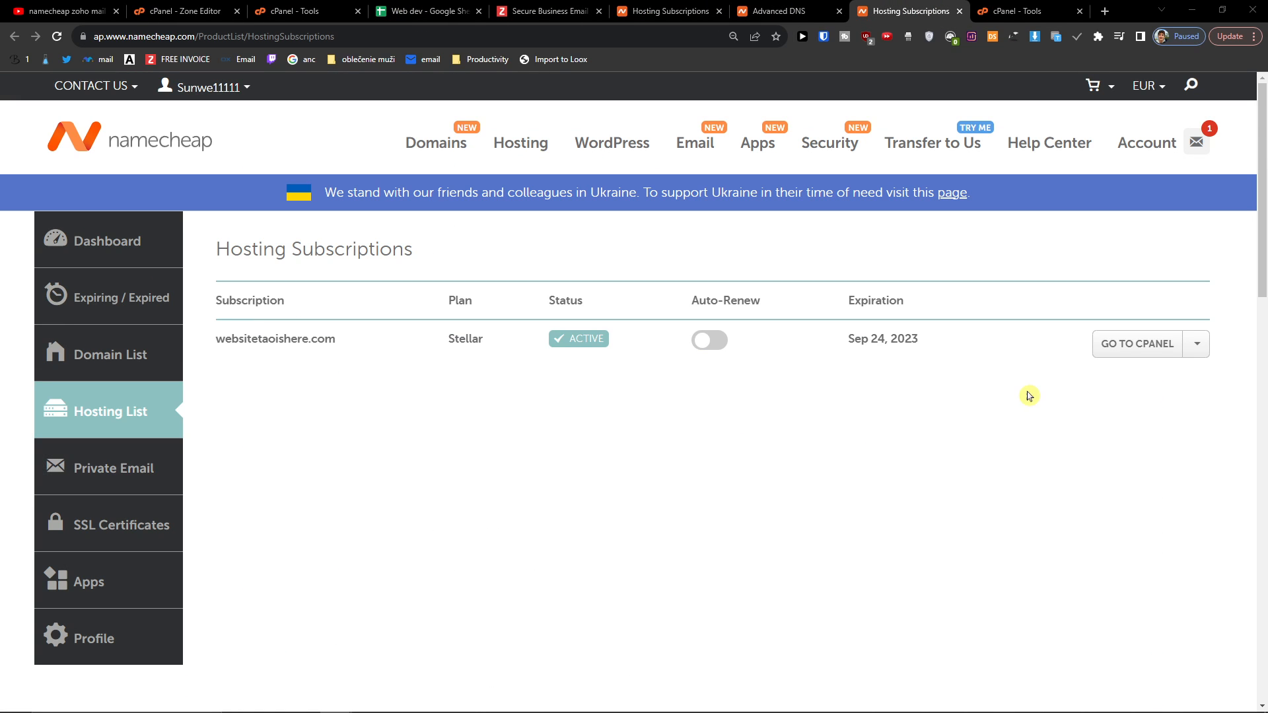
# Step: Enter cPanel, go to Domains and start the Create a New Domain form
pyautogui.click(1136, 343)
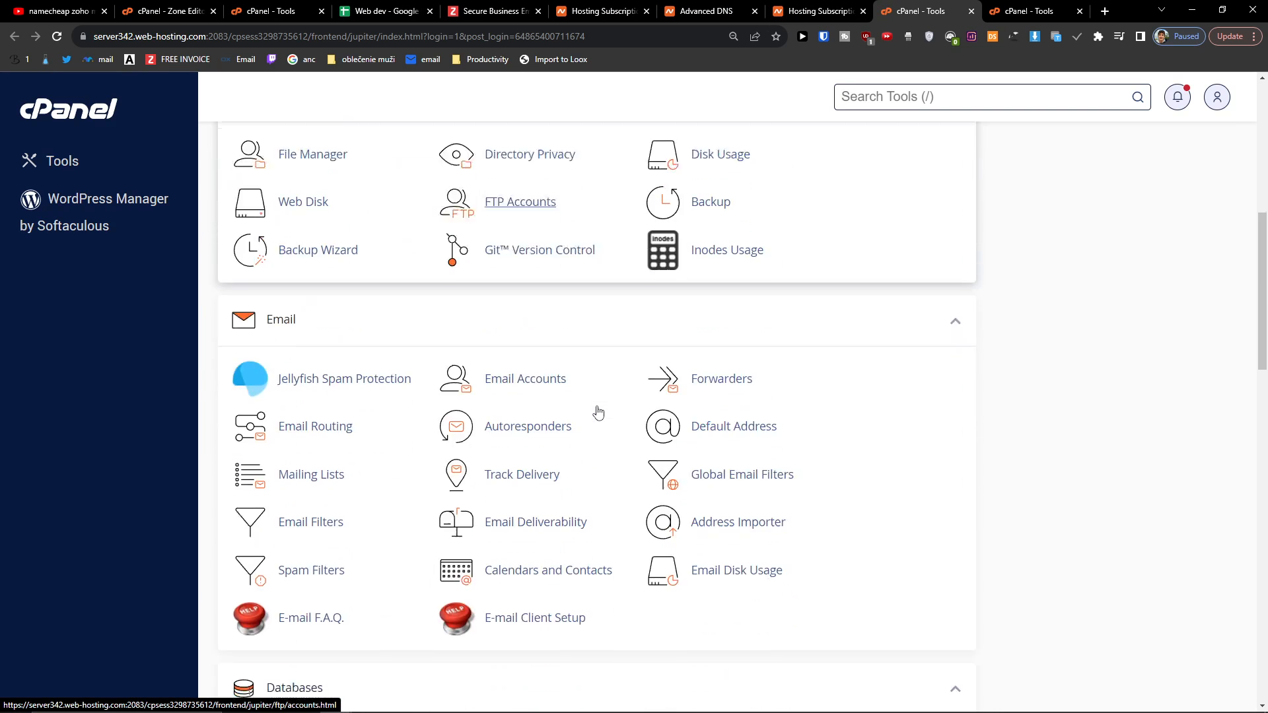
pyautogui.scroll(-3)
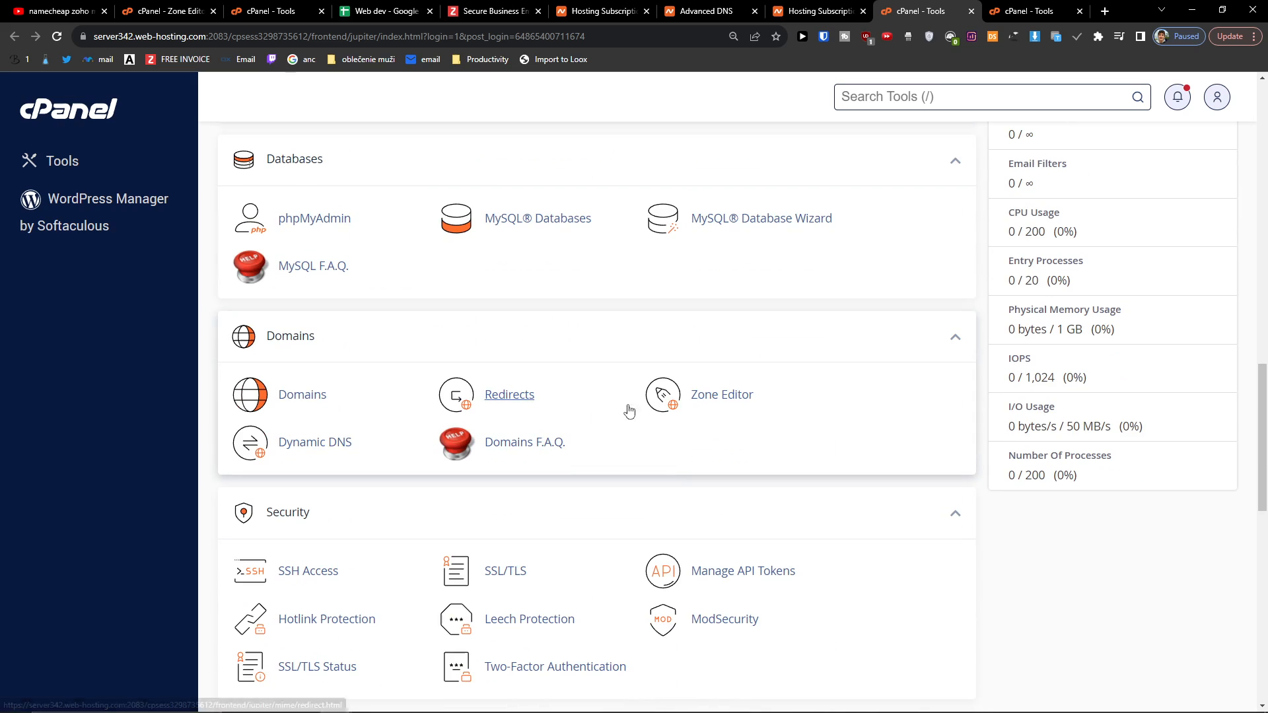
pyautogui.click(302, 393)
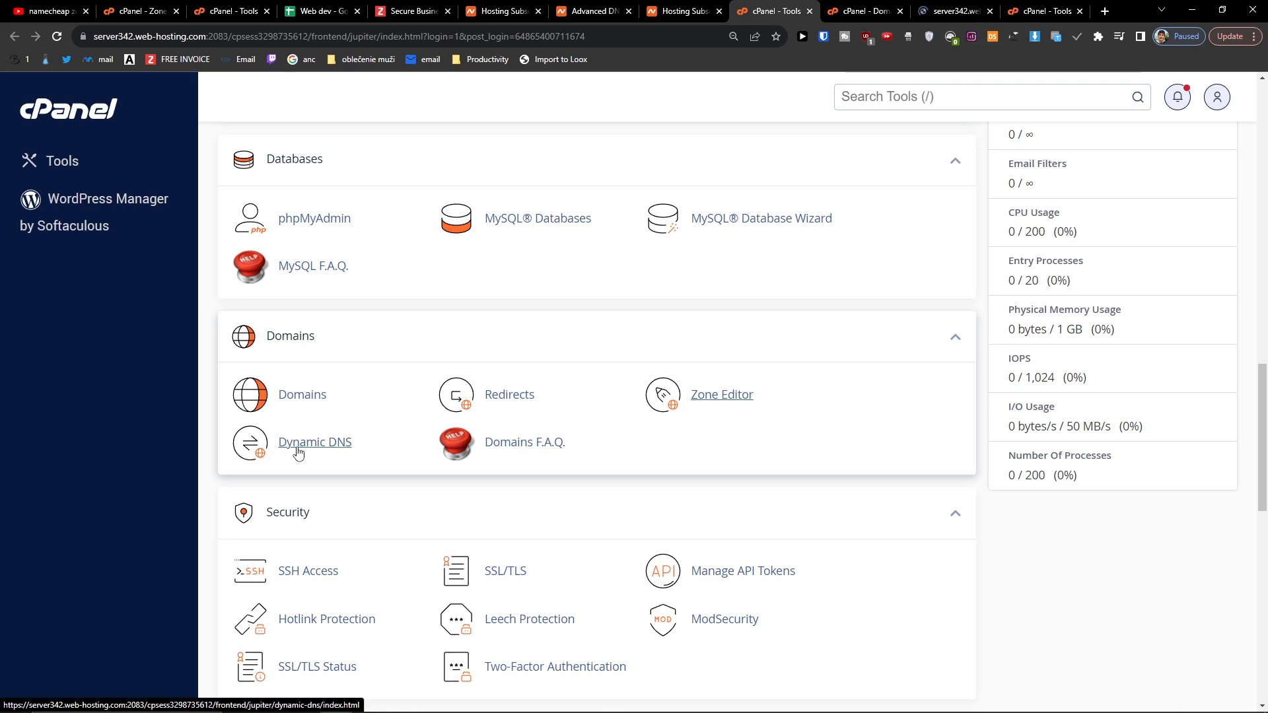
pyautogui.click(301, 394)
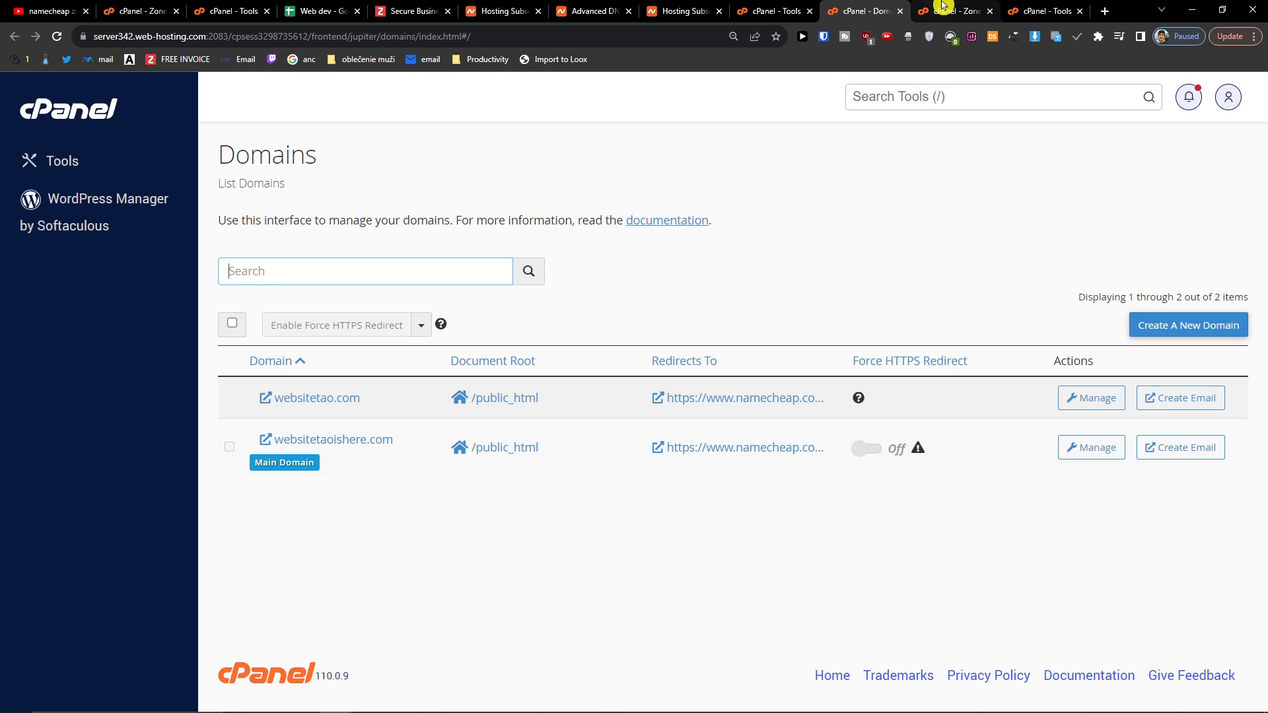
pyautogui.moveTo(449, 297)
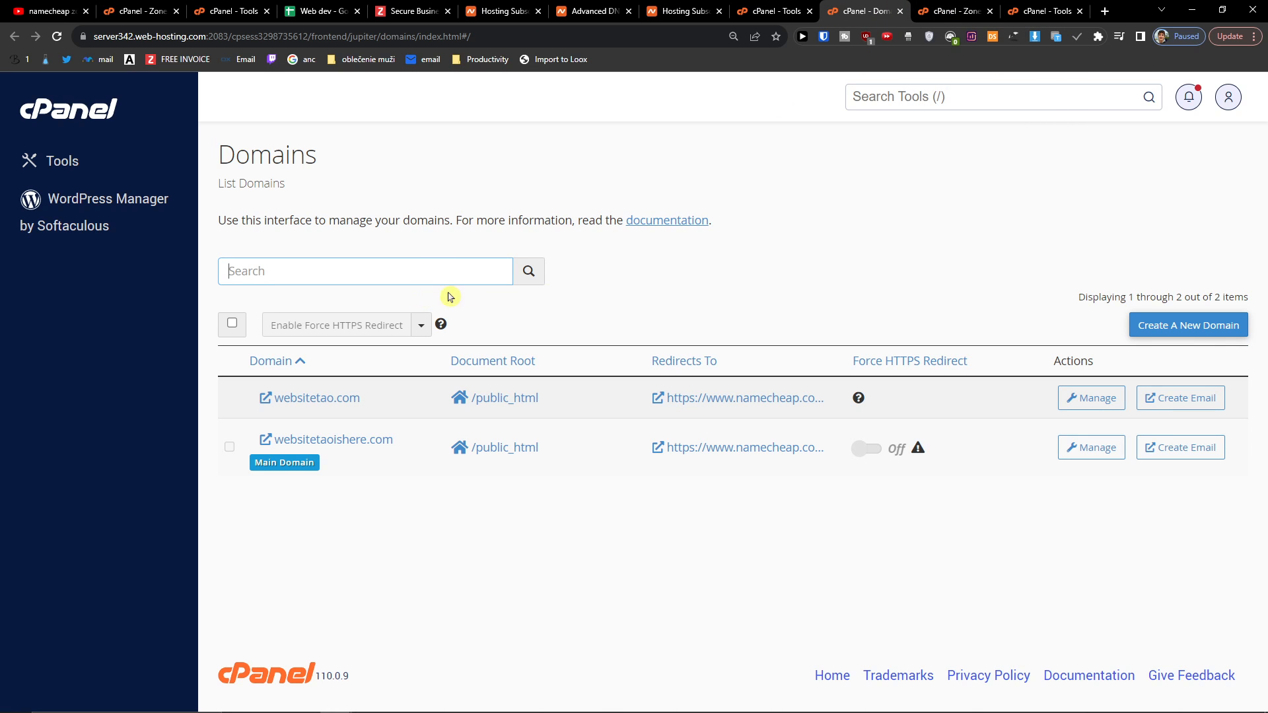
pyautogui.click(1186, 324)
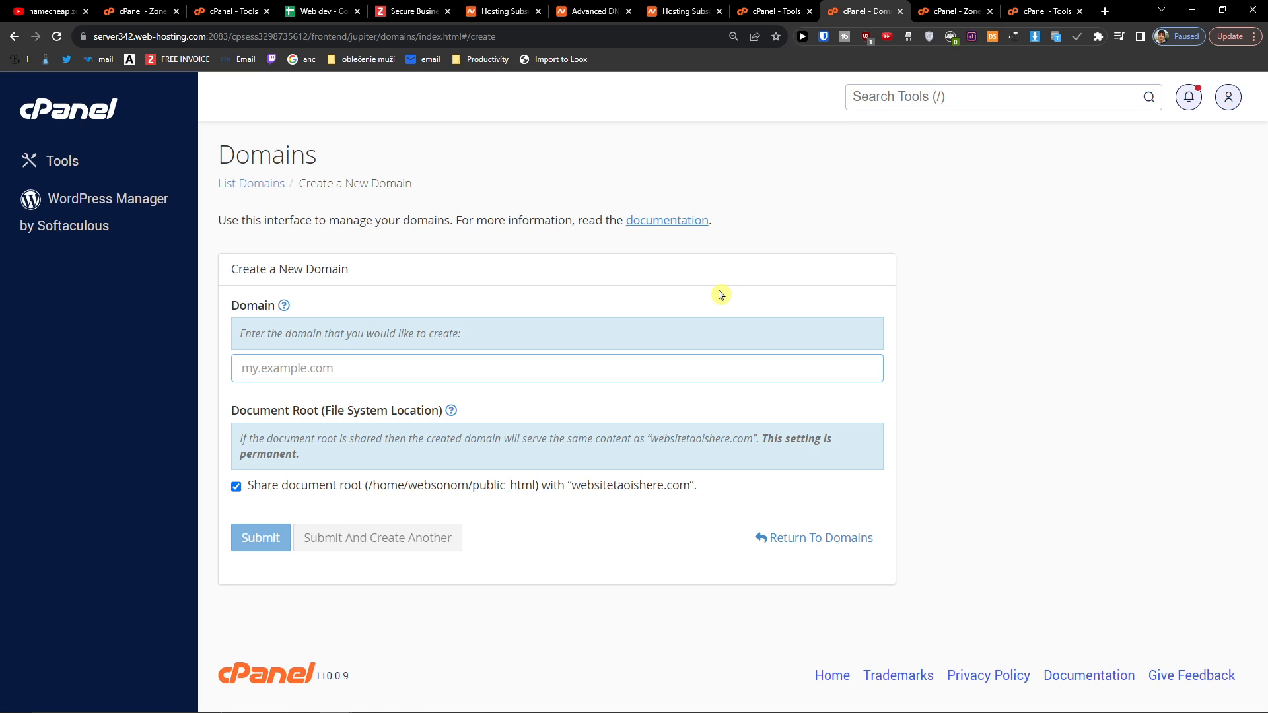
# Step: Review websitetao.com's zone records in Zone Editor, whose A records point to 66.29.146.99
pyautogui.click(954, 11)
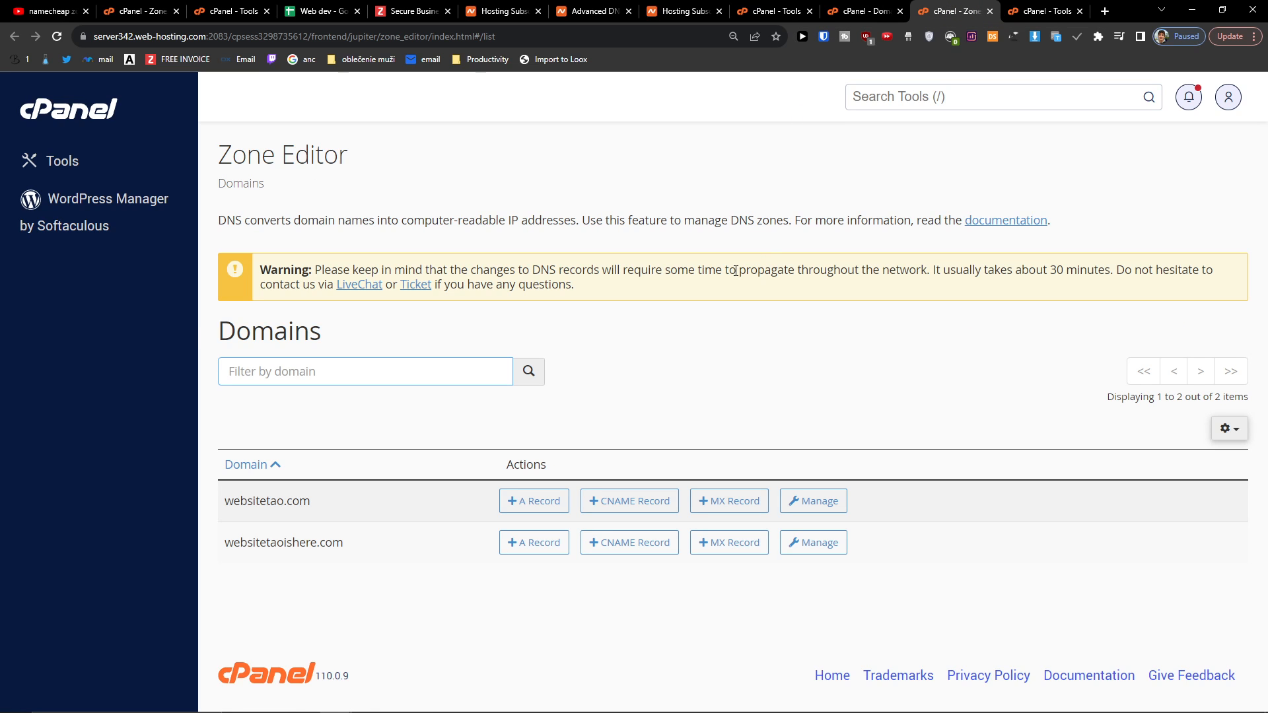
pyautogui.moveTo(1224, 446)
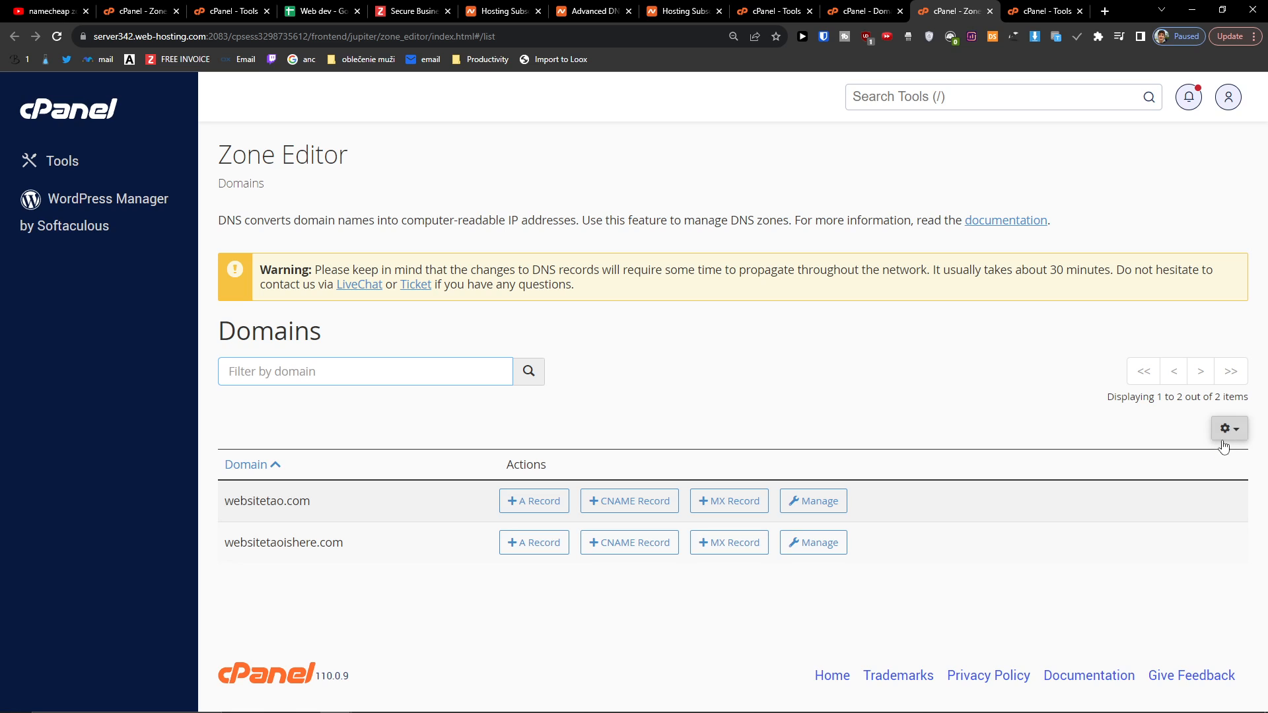
pyautogui.click(813, 501)
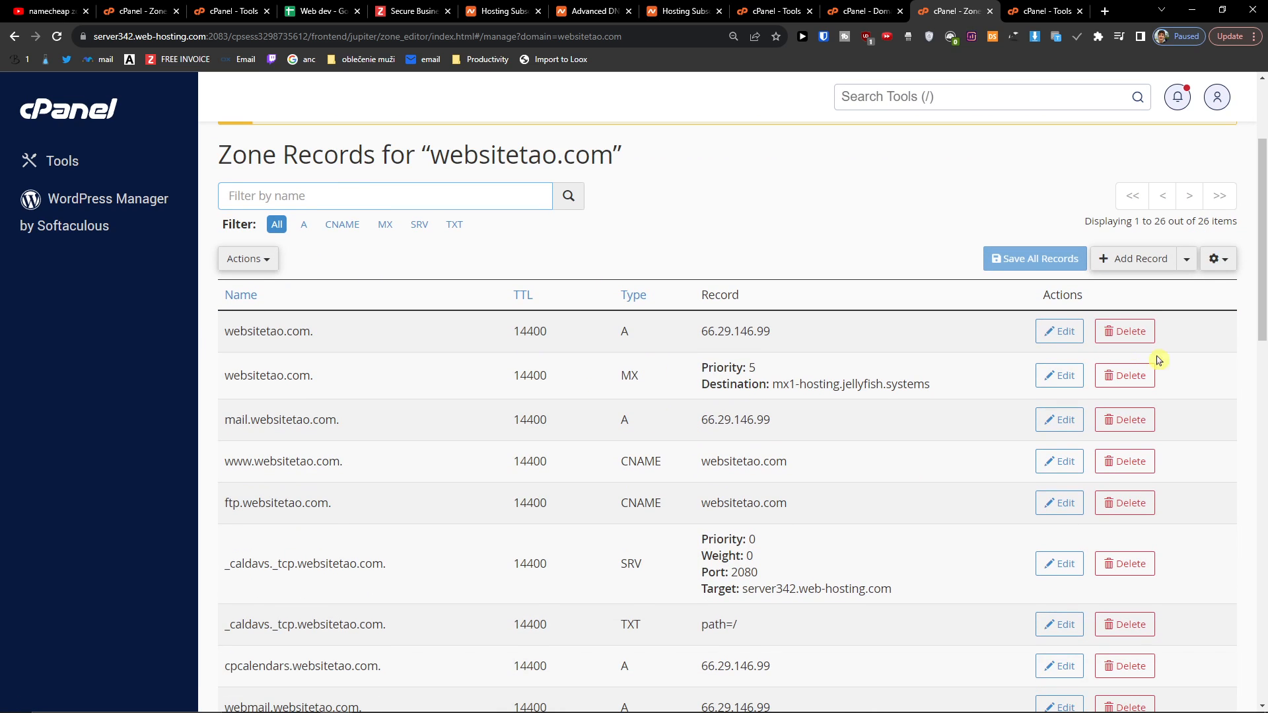
pyautogui.scroll(-3)
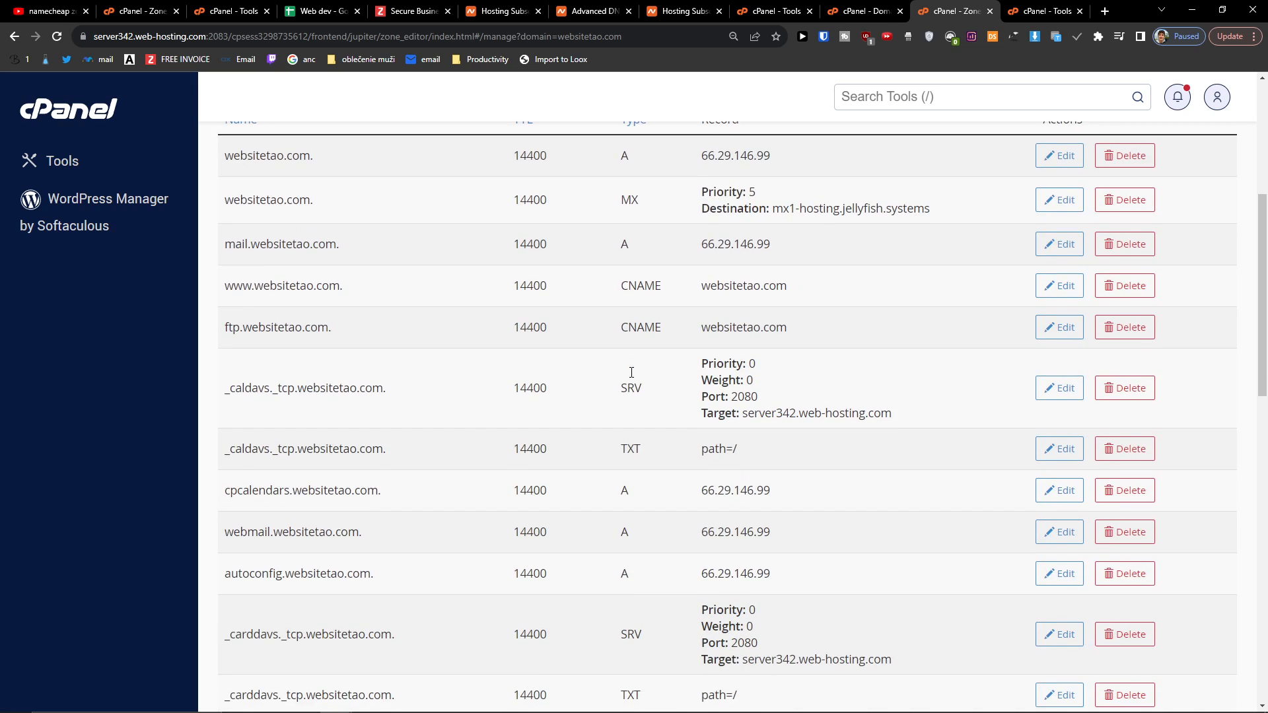
pyautogui.scroll(-3)
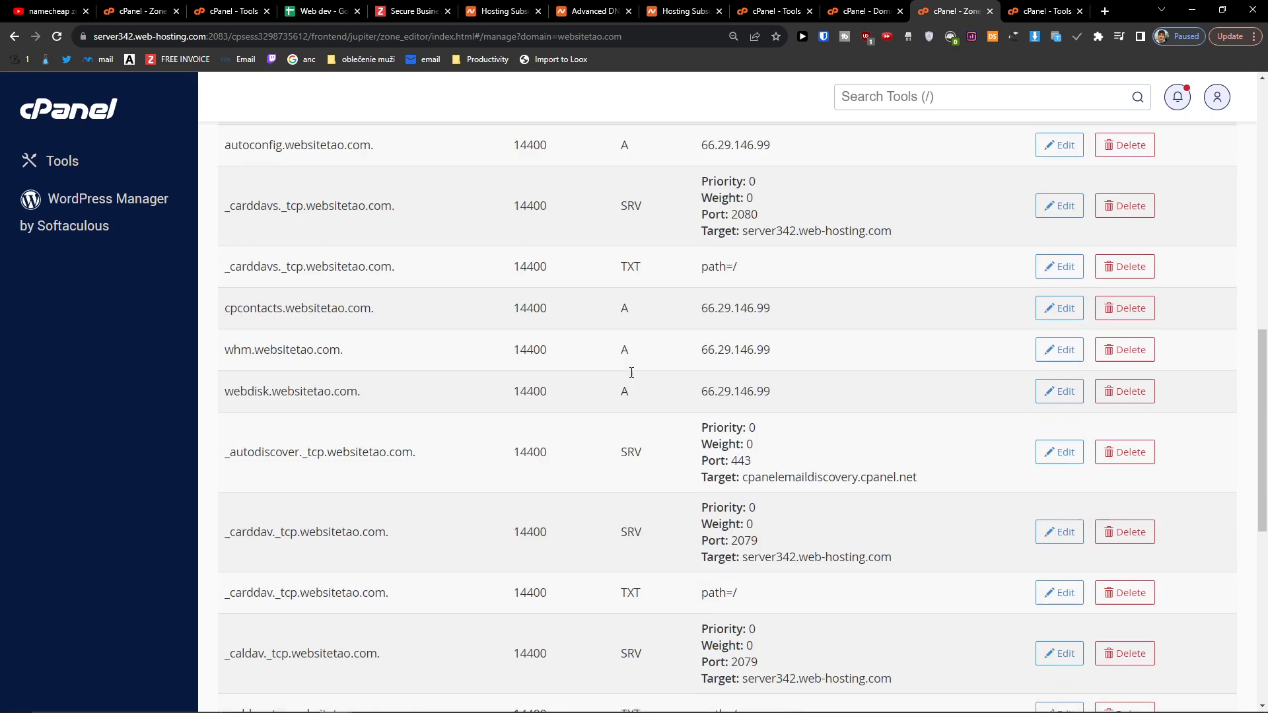
pyautogui.scroll(3)
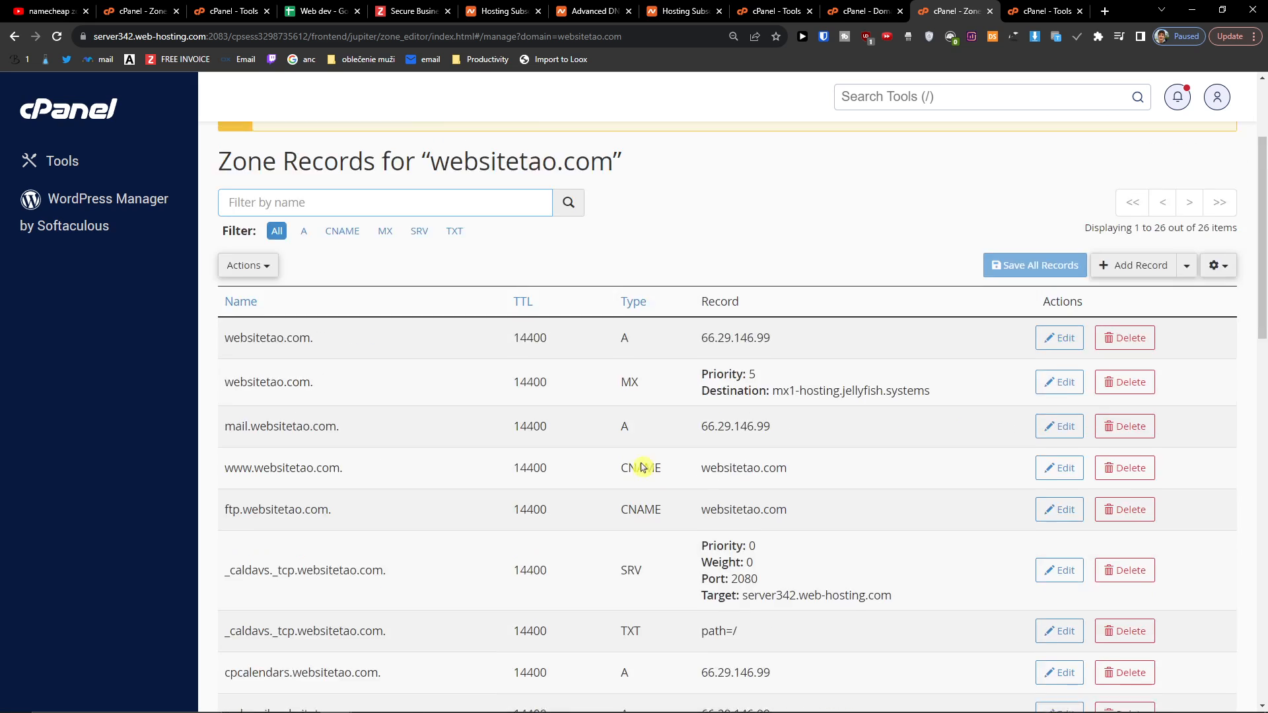
pyautogui.scroll(3)
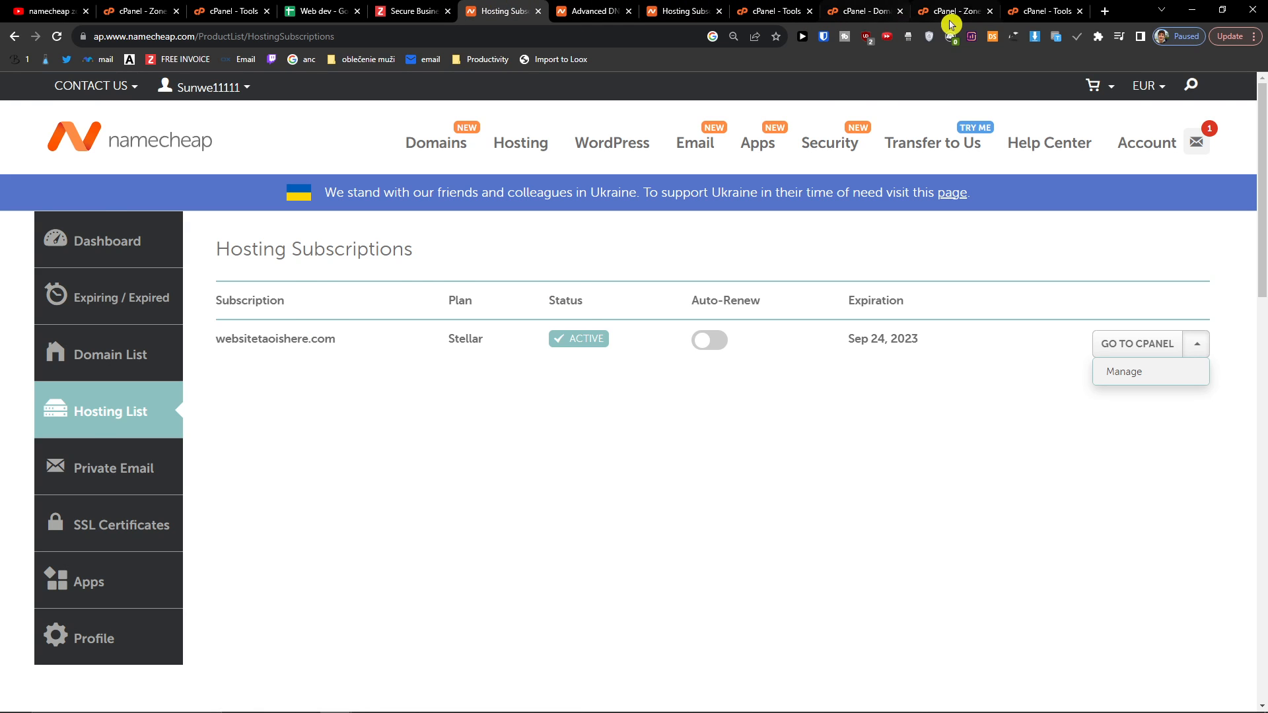
# Step: Load info.websitetaoishere.com in a new tab, reaching the default SORRY! page
pyautogui.click(1098, 10)
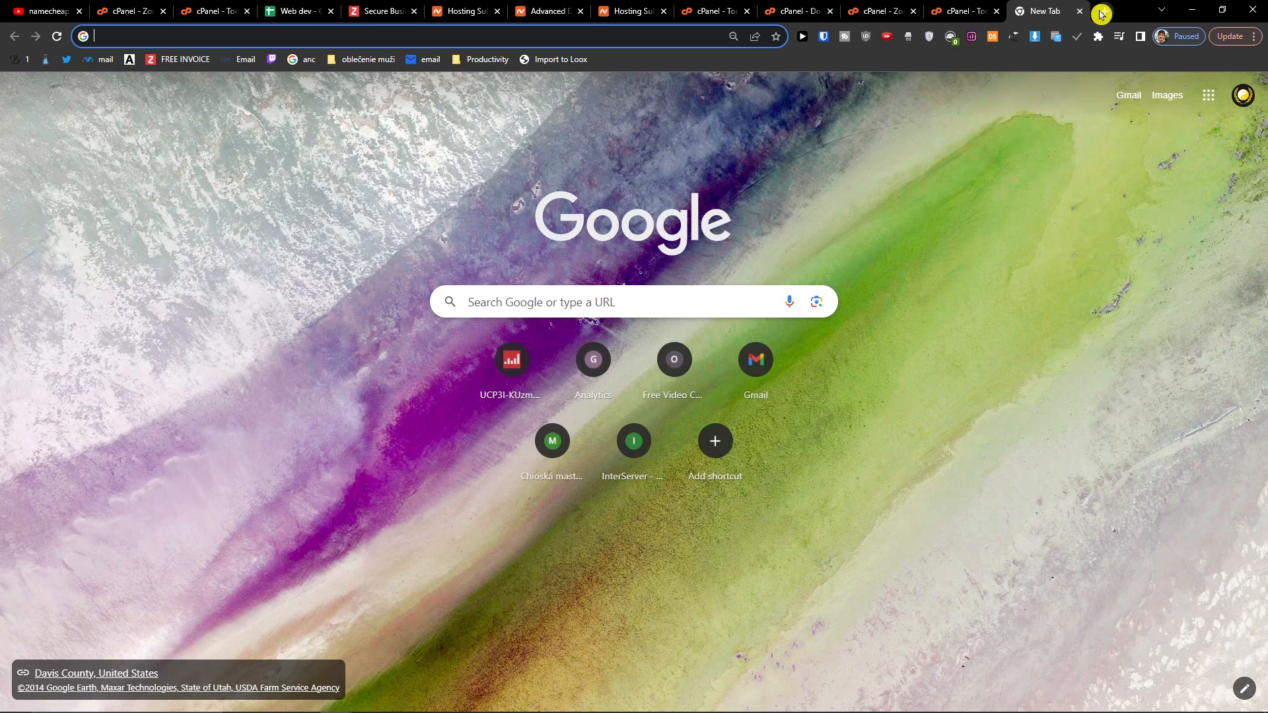
pyautogui.write('info')
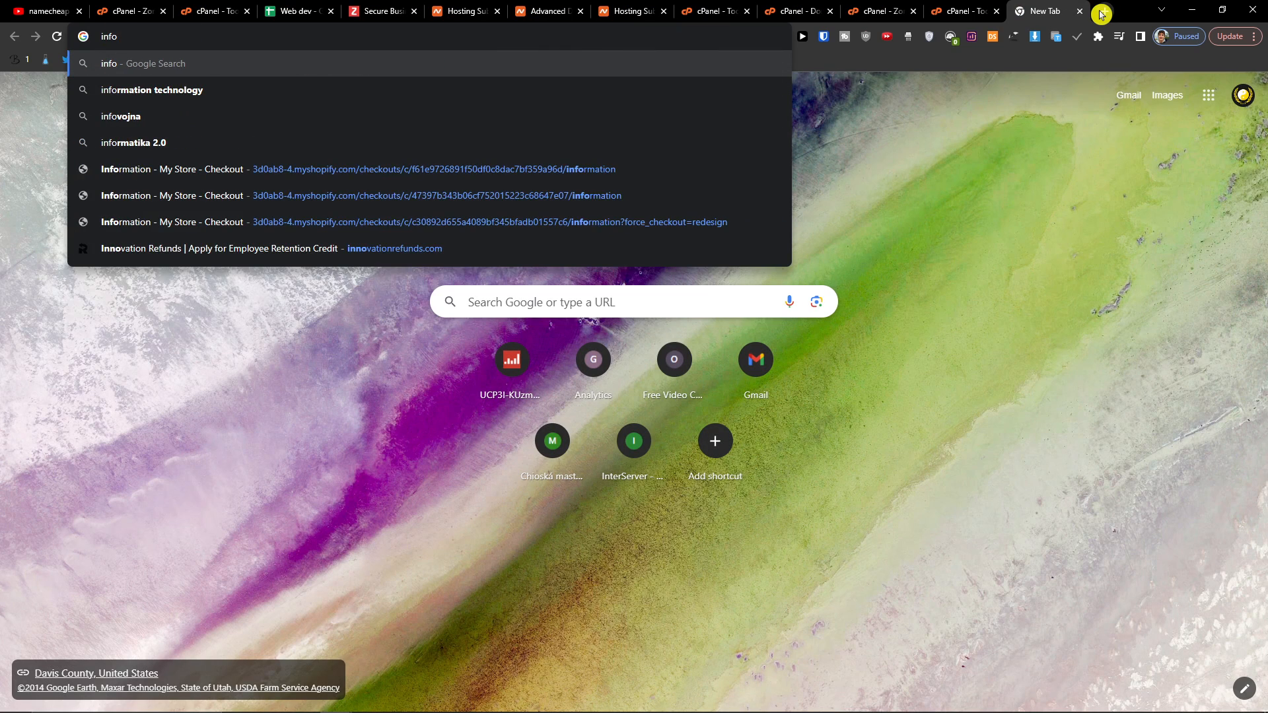
pyautogui.click(546, 11)
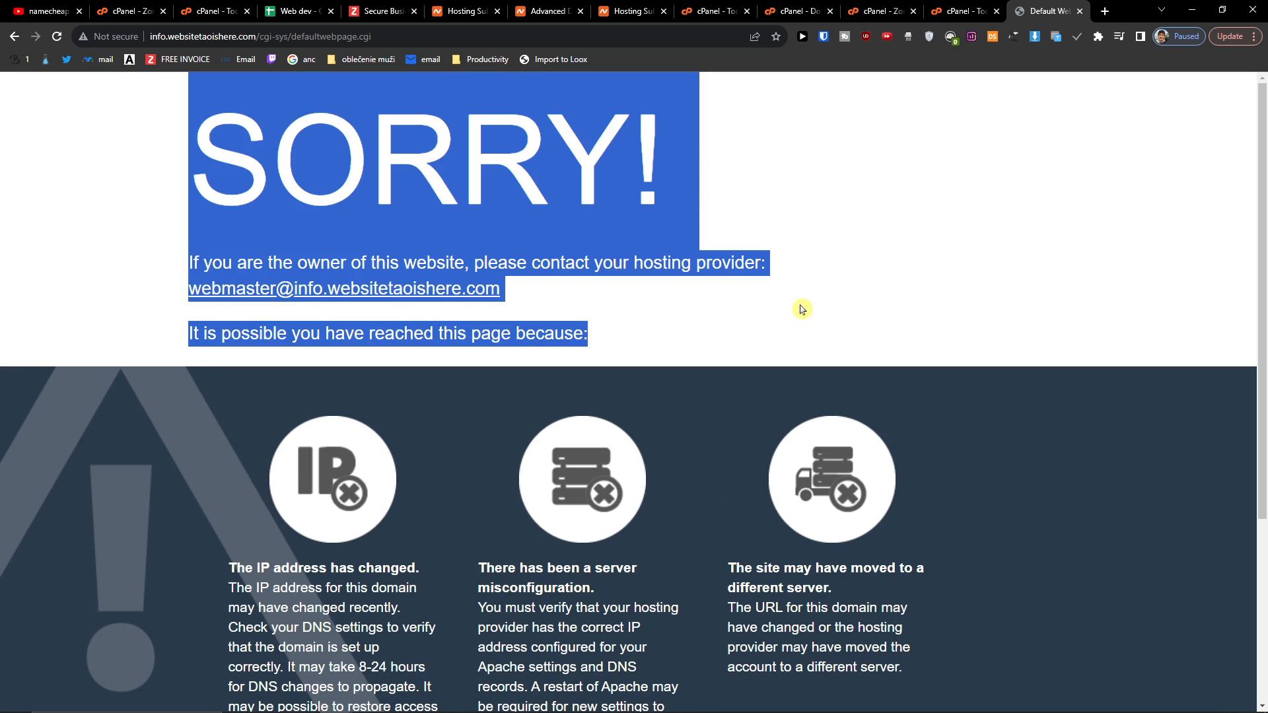
pyautogui.click(799, 310)
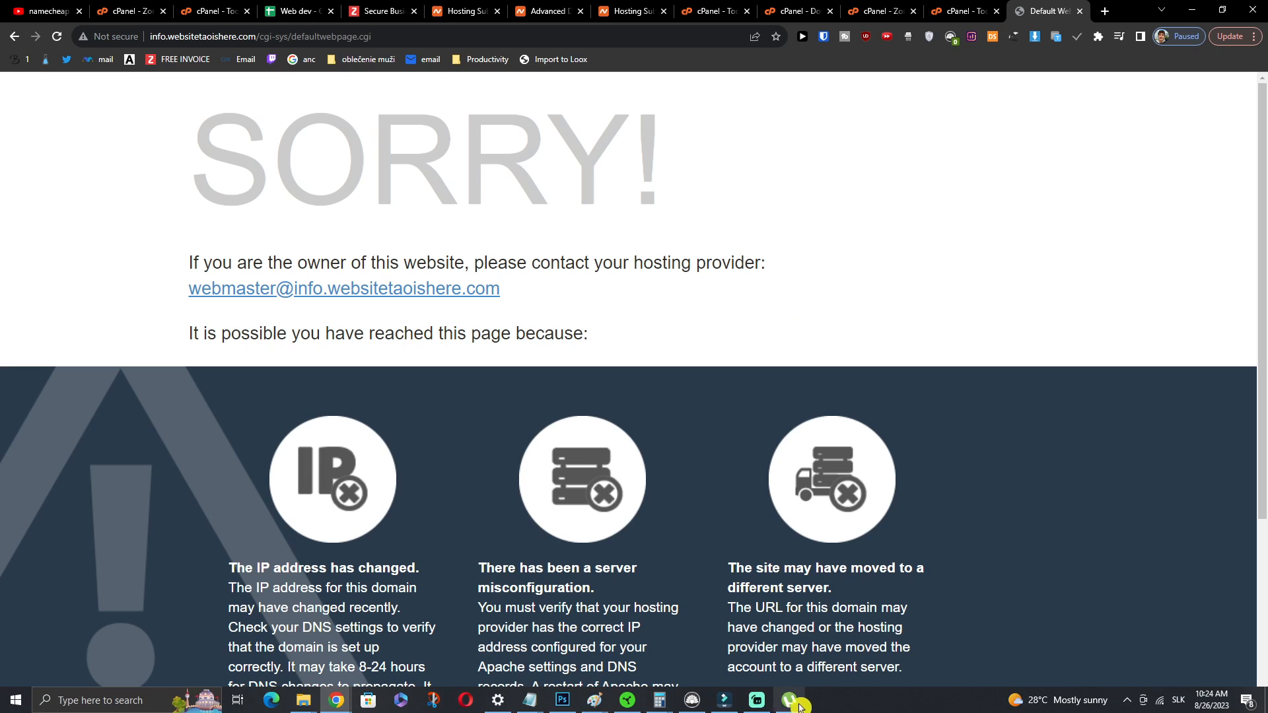
pyautogui.scroll(-3)
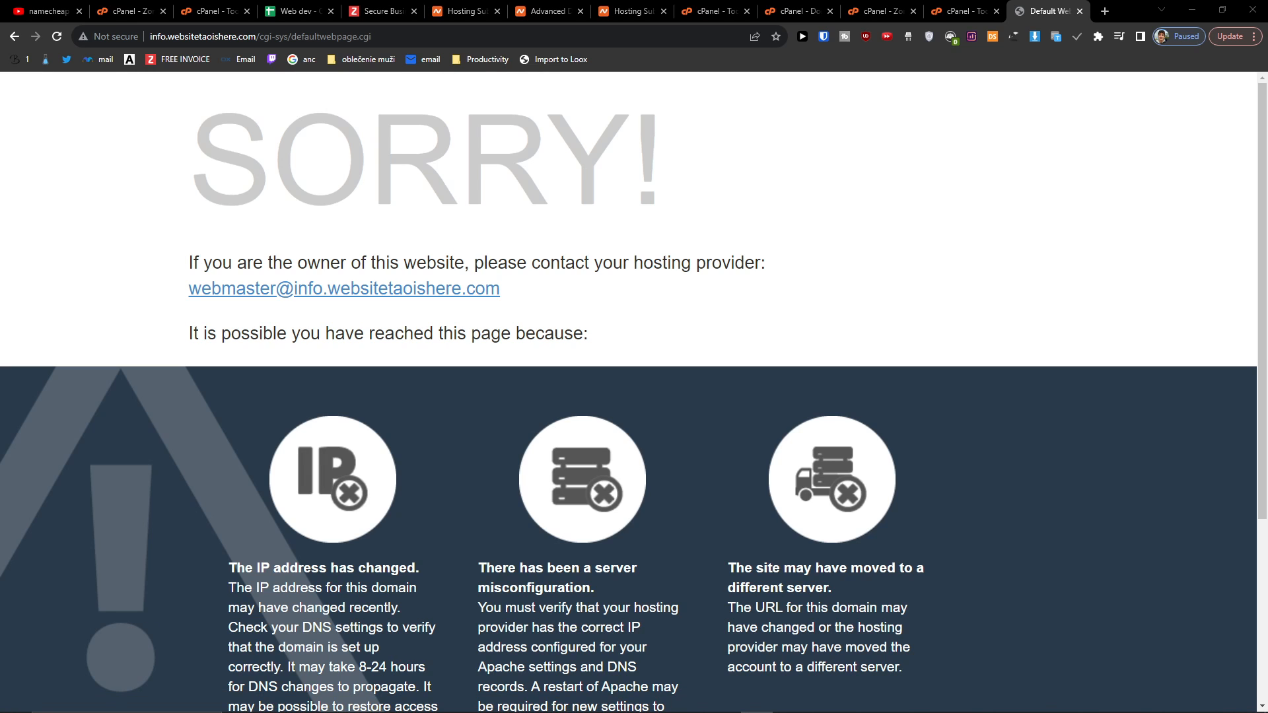